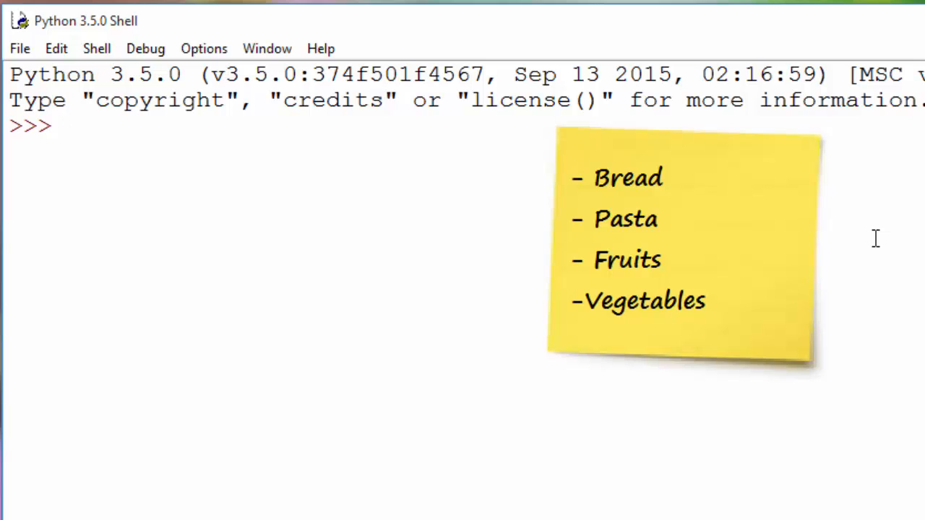
Step: Assign item1="bread", item2="pasta" and item3="fruits" as separate variables
text(item)
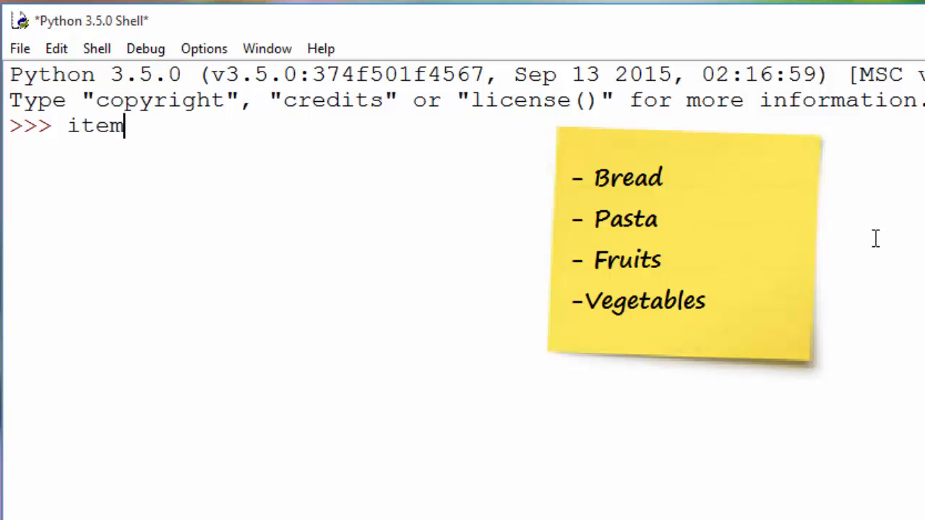
text(1="bread)
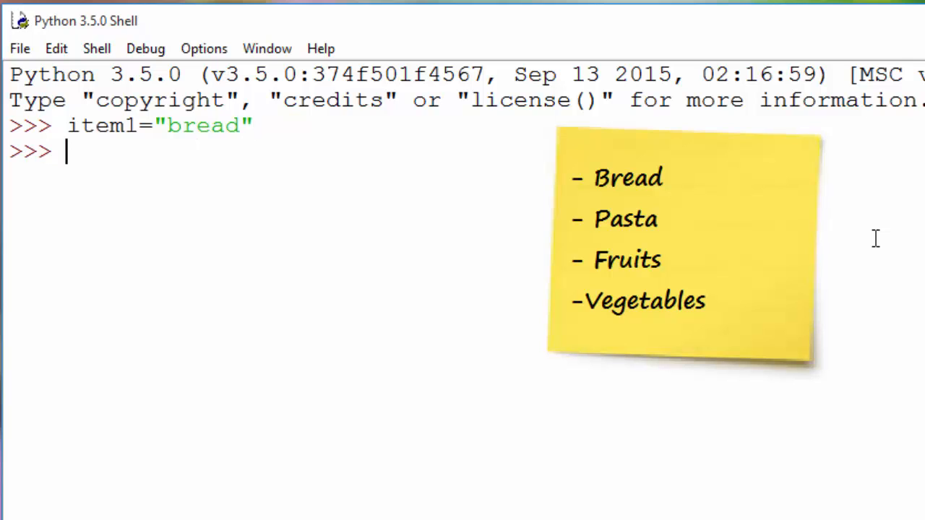
text(item2=)
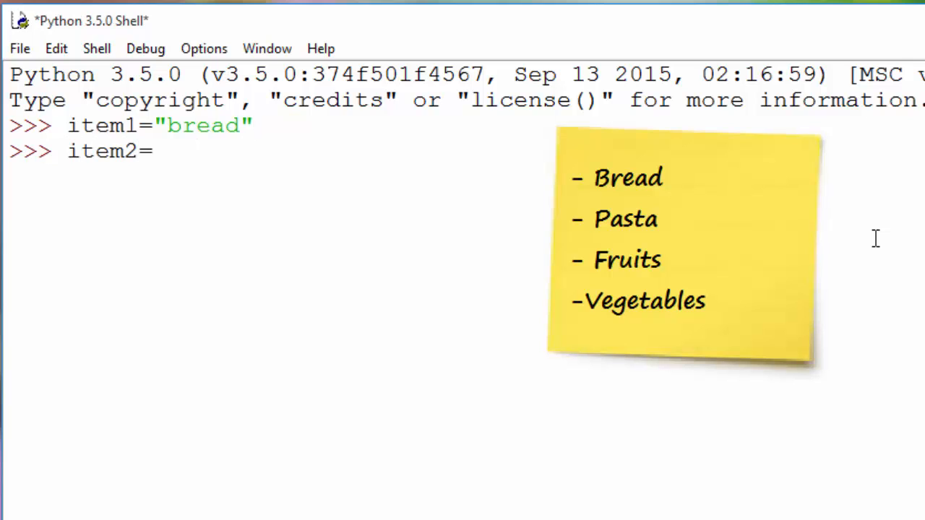
text("pa)
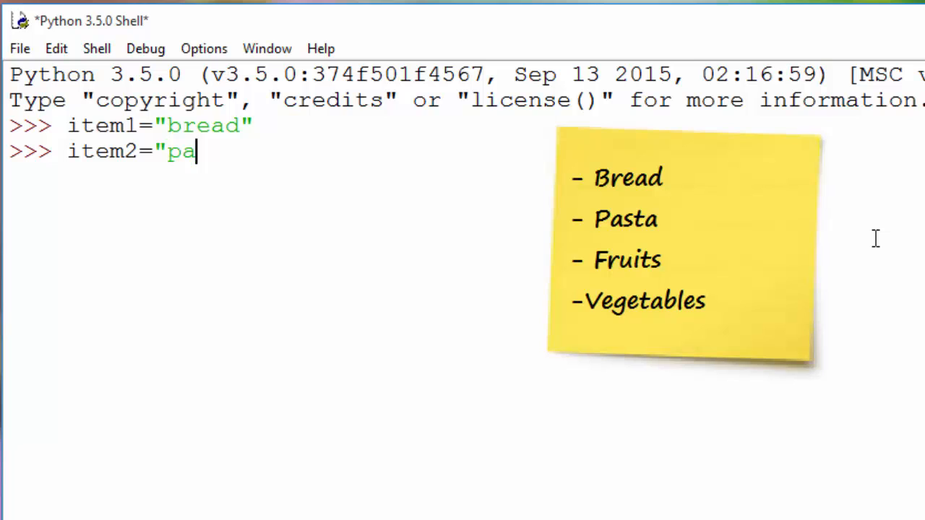
text(sta")
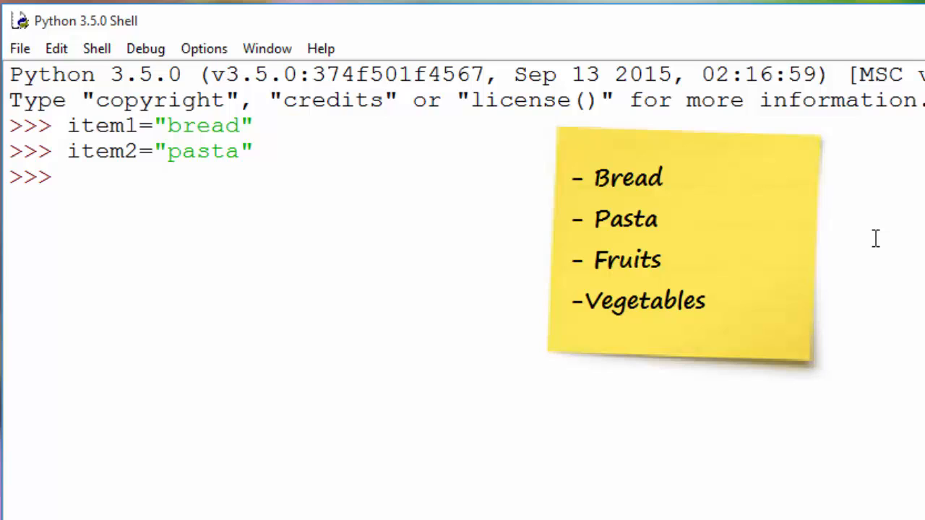
text(item3=)
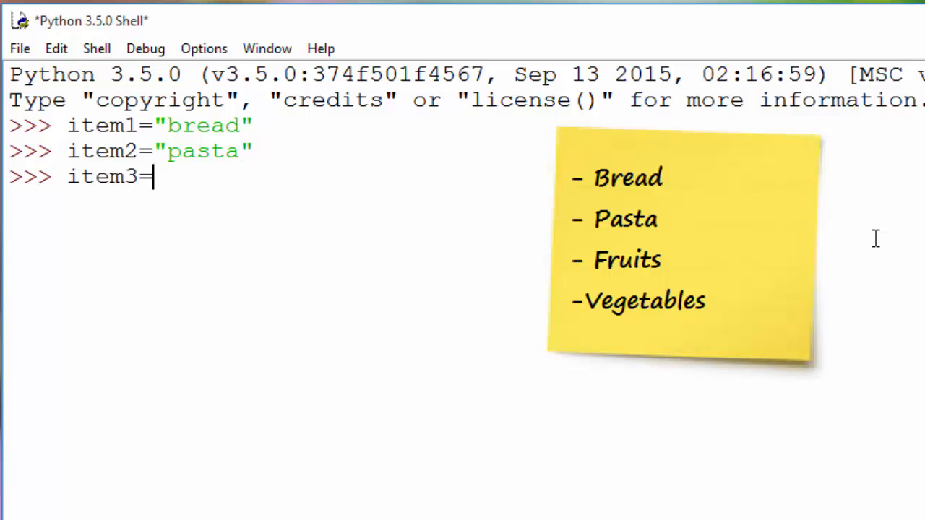
text("fruits)
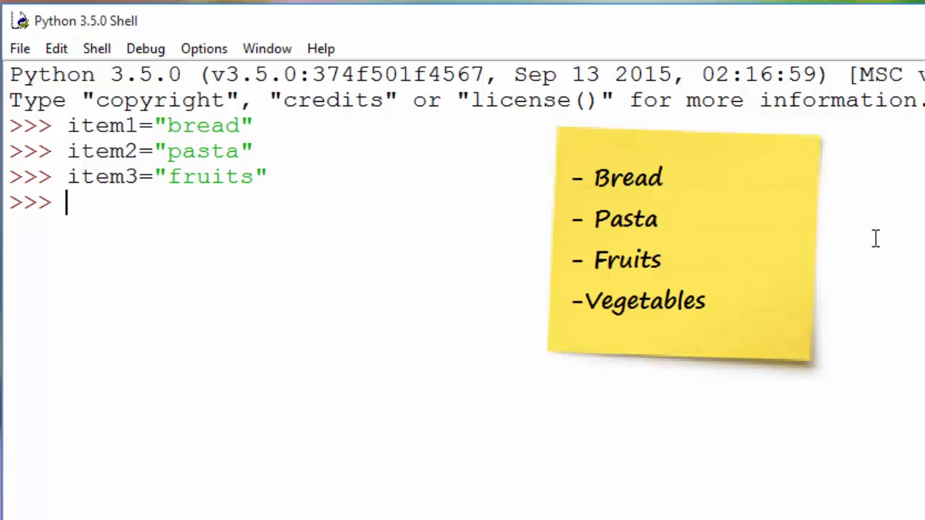
Step: Define items=["bread","pasta","fruits","veggies"] as a single list
text(i)
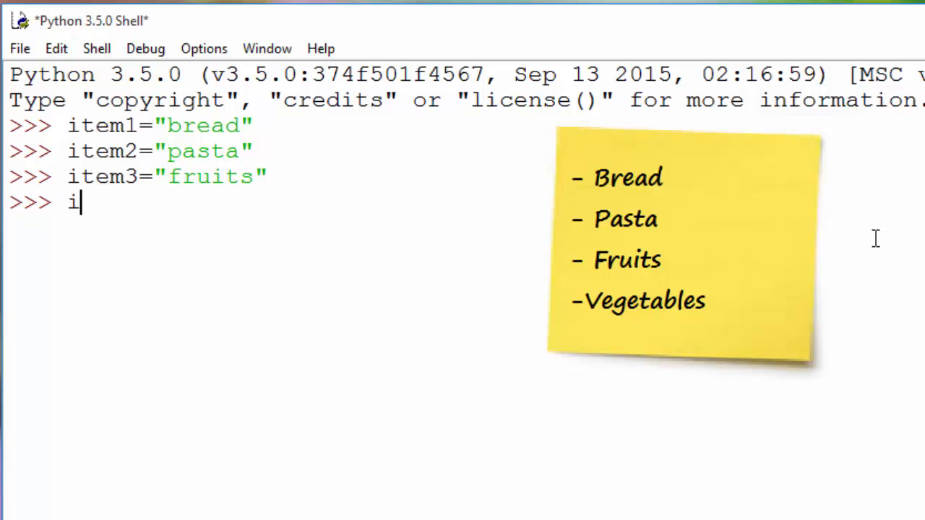
text(tem)
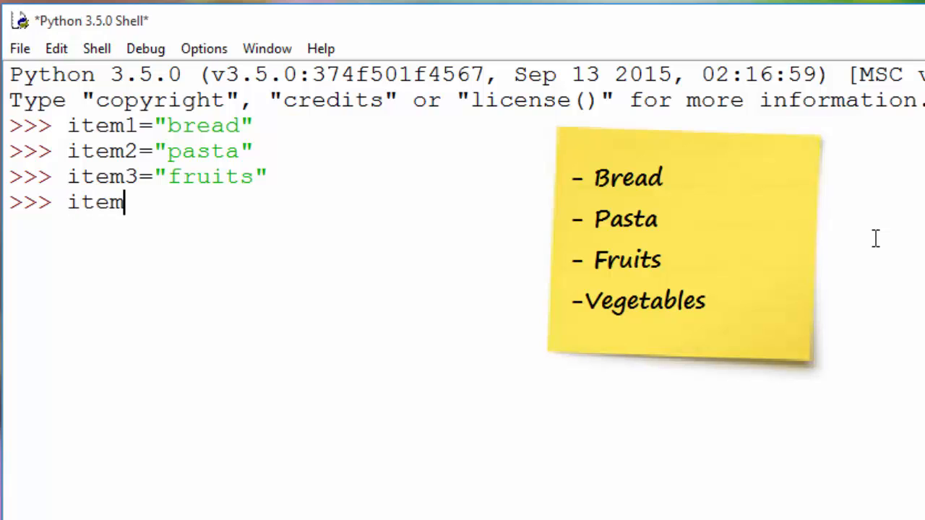
text(s)
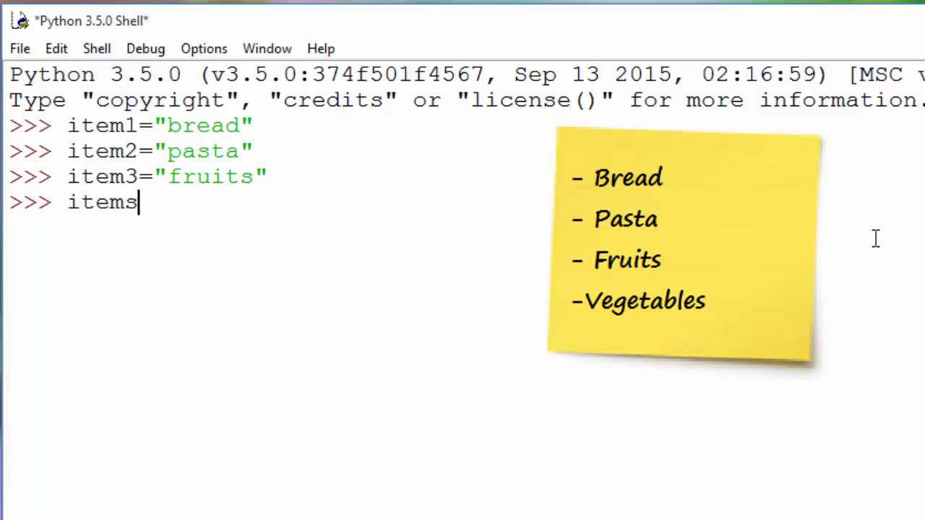
text(=)
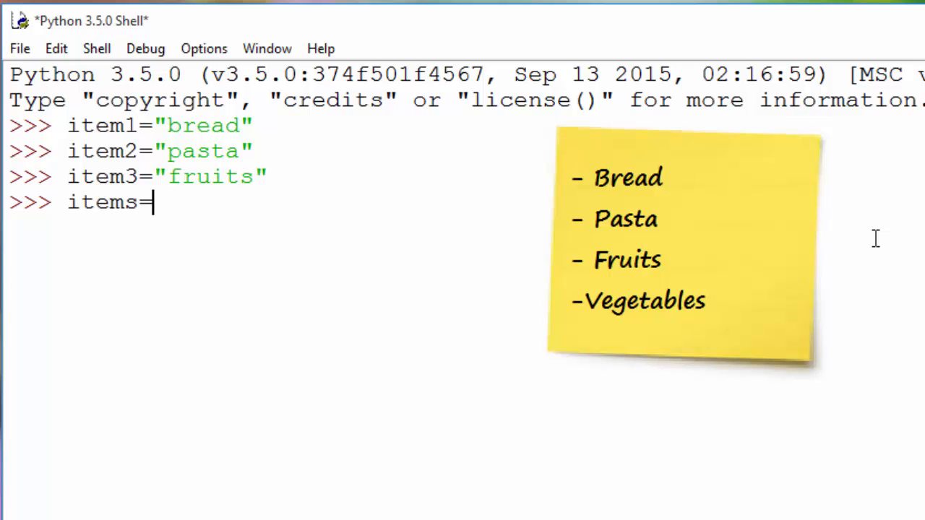
text([)
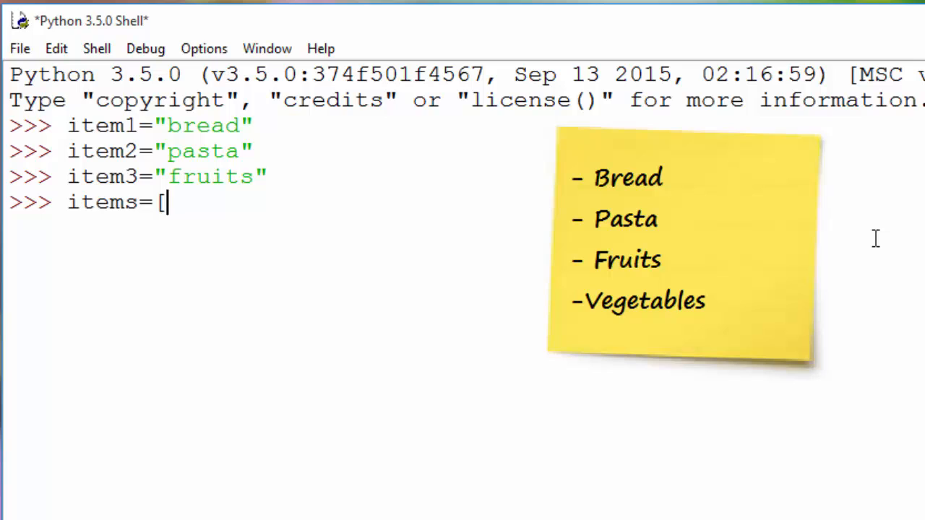
text(")
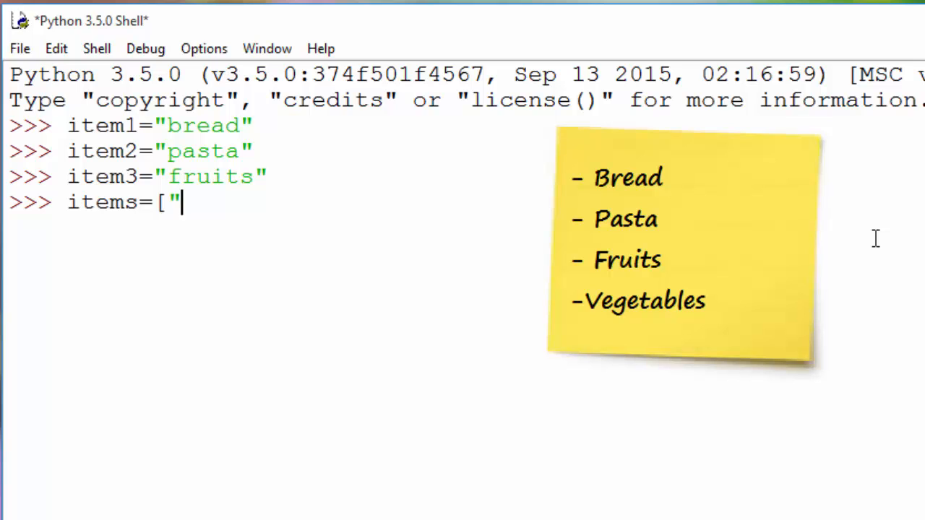
text(bread)
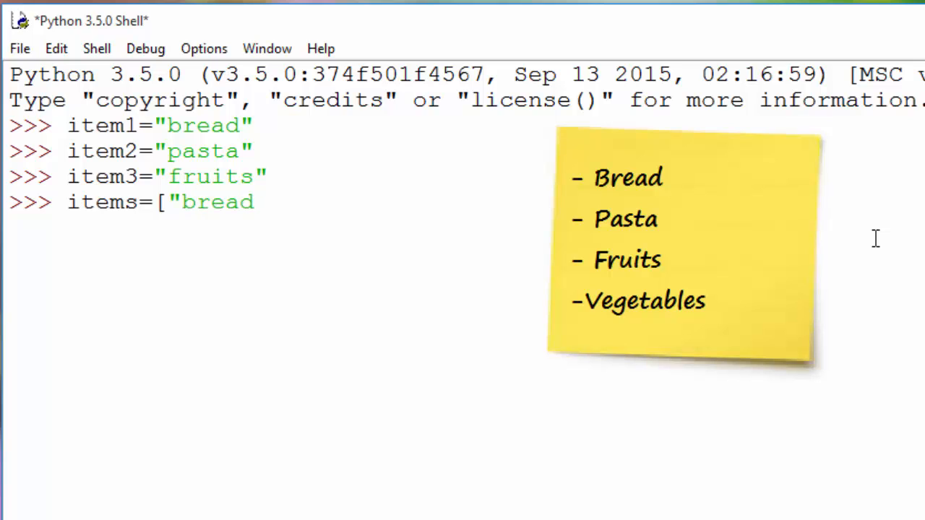
text(",)
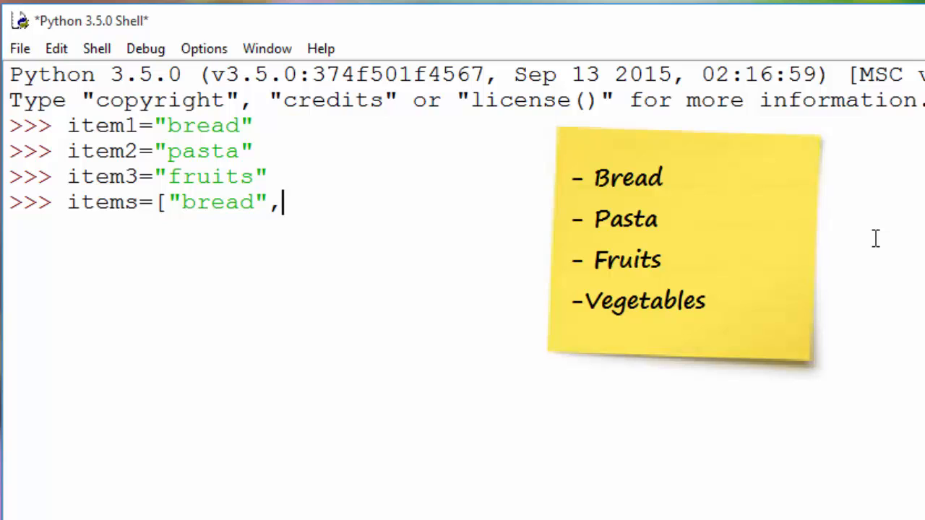
text("pa)
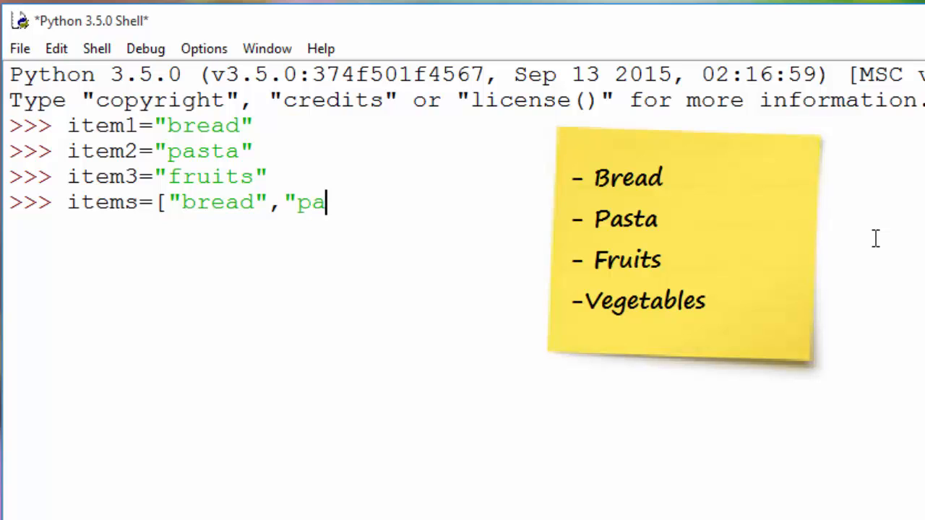
text(sta",)
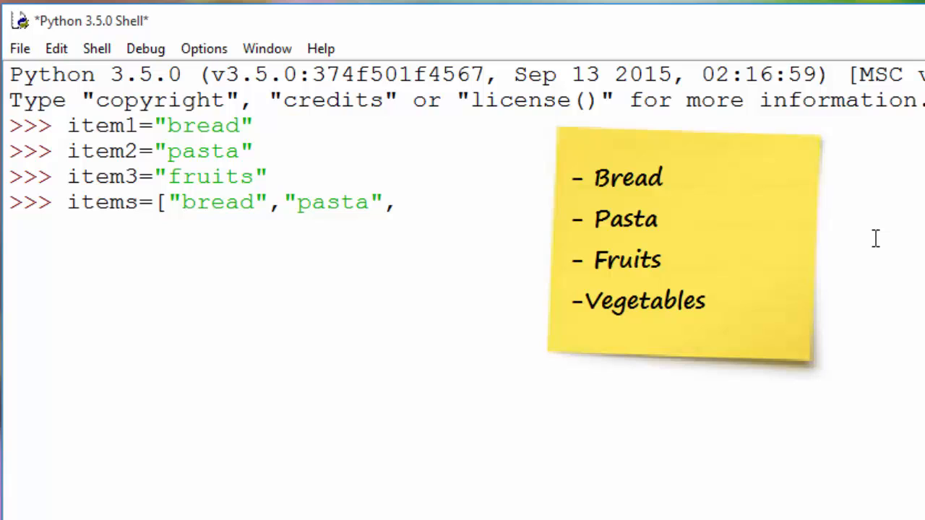
text("frui)
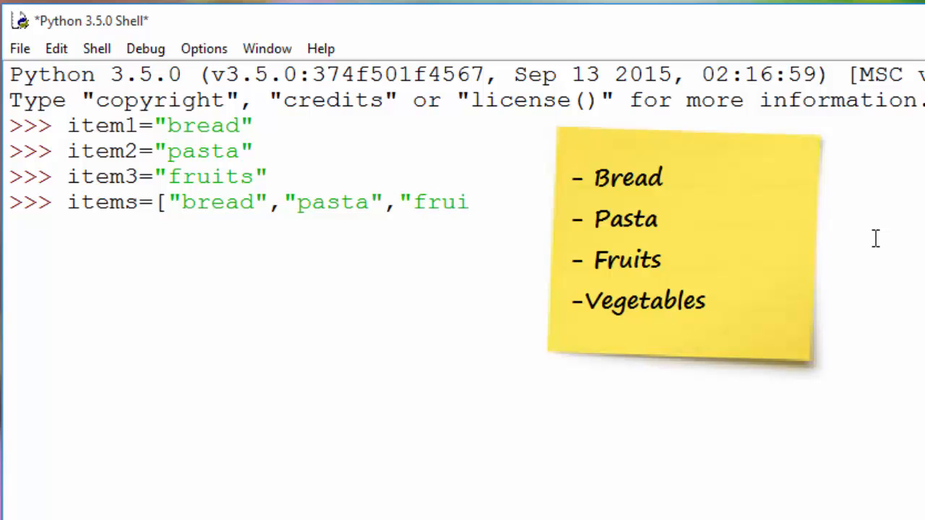
text(ts",)
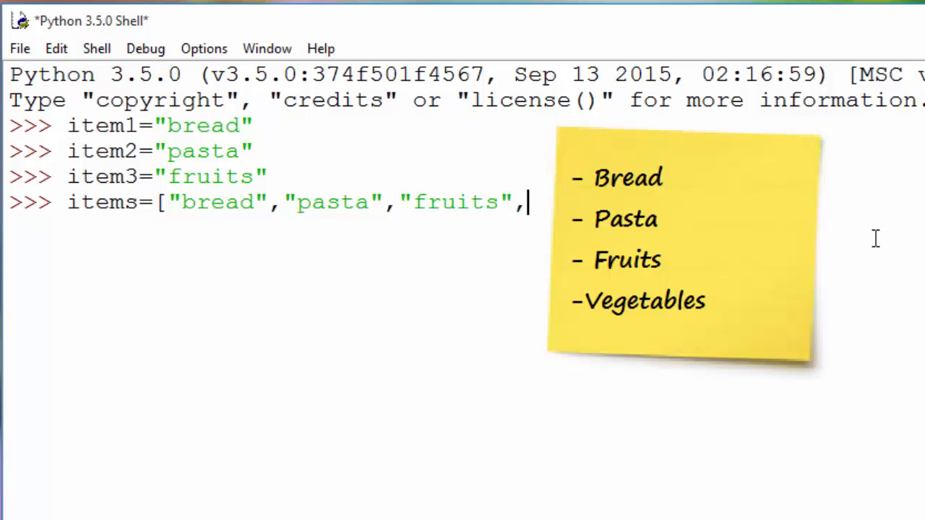
text("veggies")
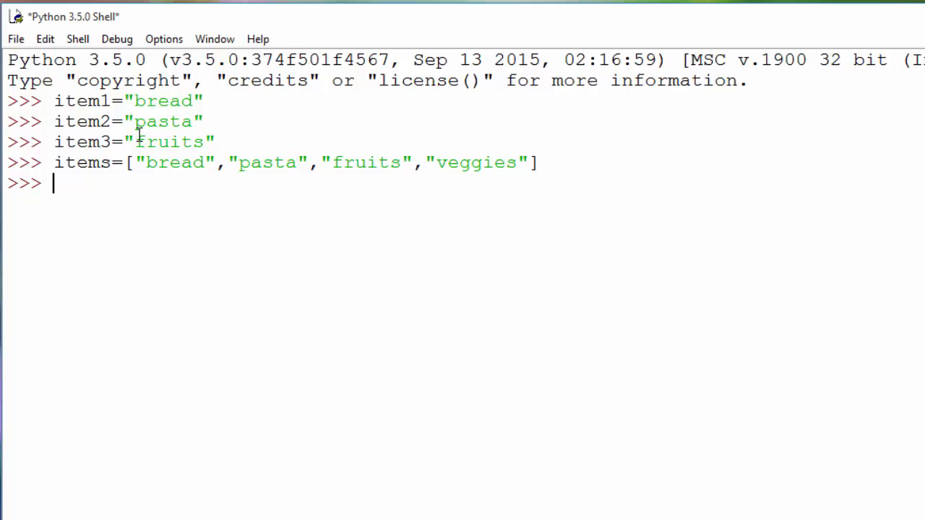
Step: Evaluate items to print 'bread', 'pasta', 'fruits', 'veggies'
text(items)
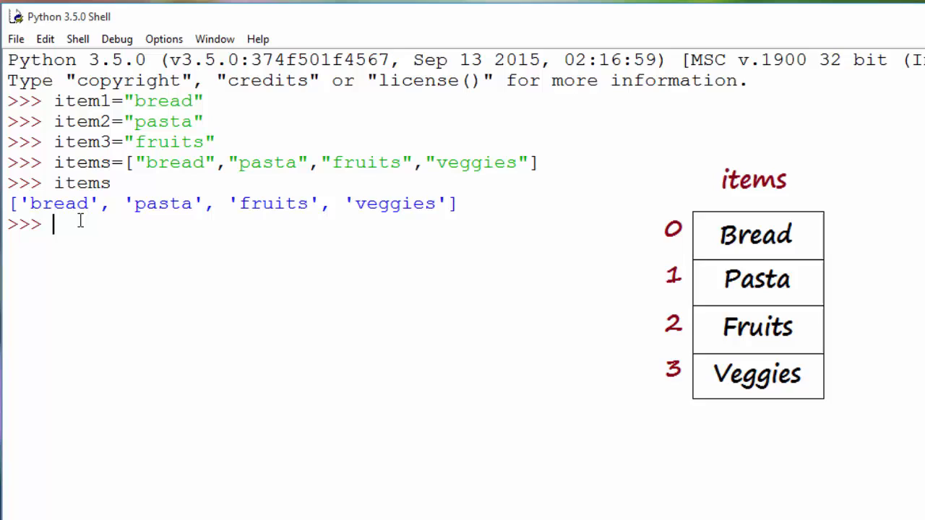
mouse_move(185, 221)
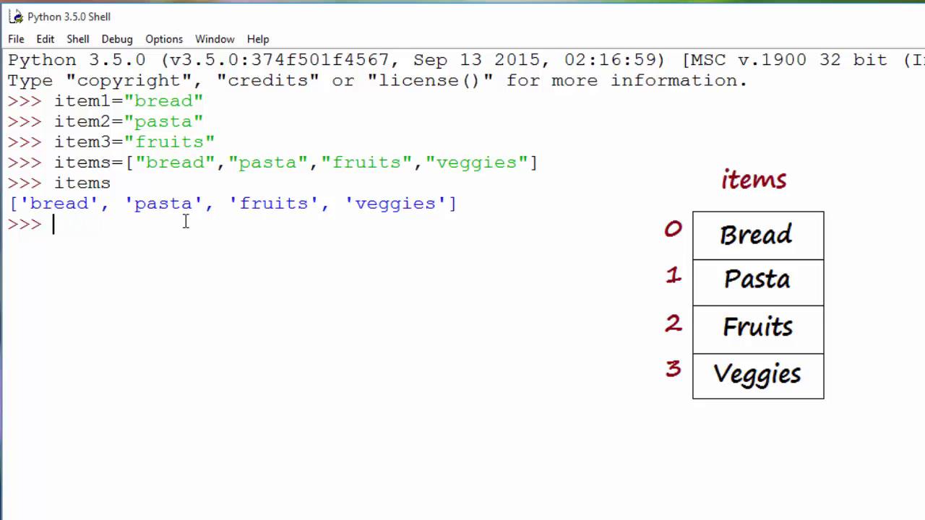
mouse_move(874, 415)
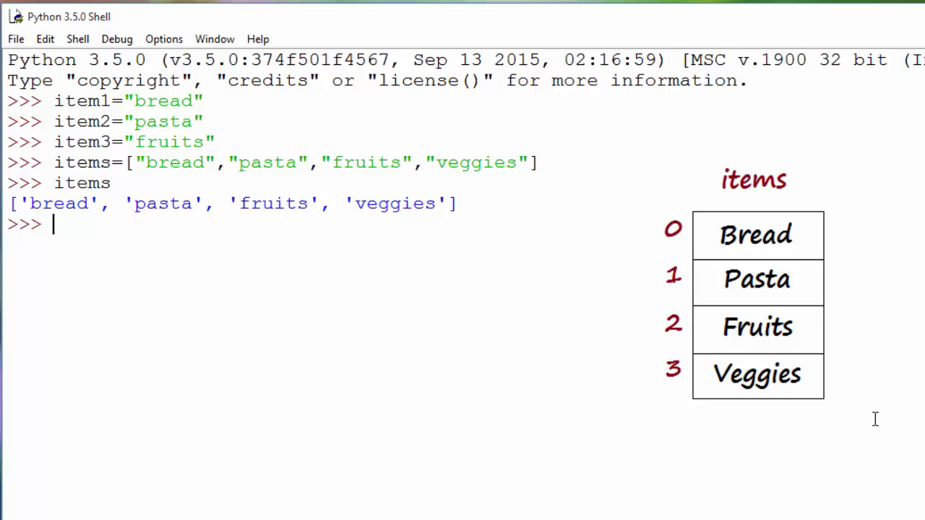
Step: Evaluate items[0] and items[2], returning 'bread' and 'fruits'
text(items[0)
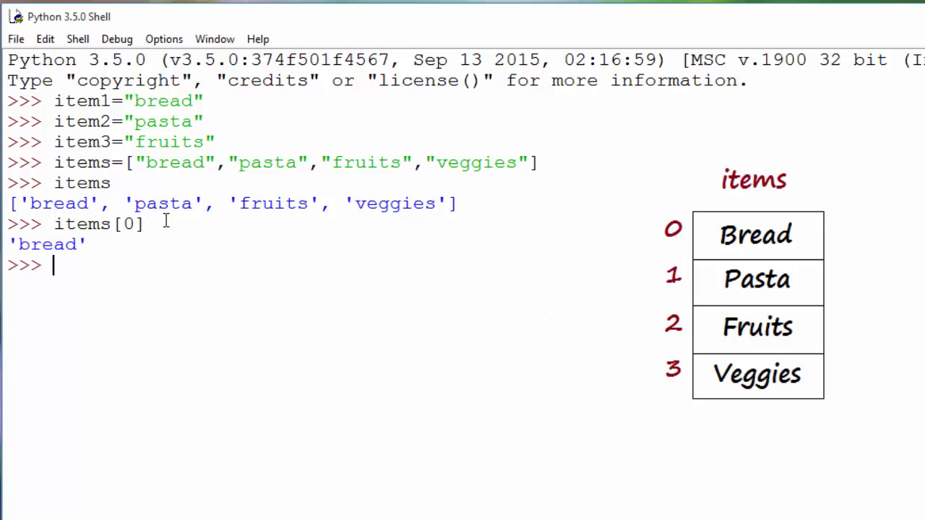
mouse_move(282, 208)
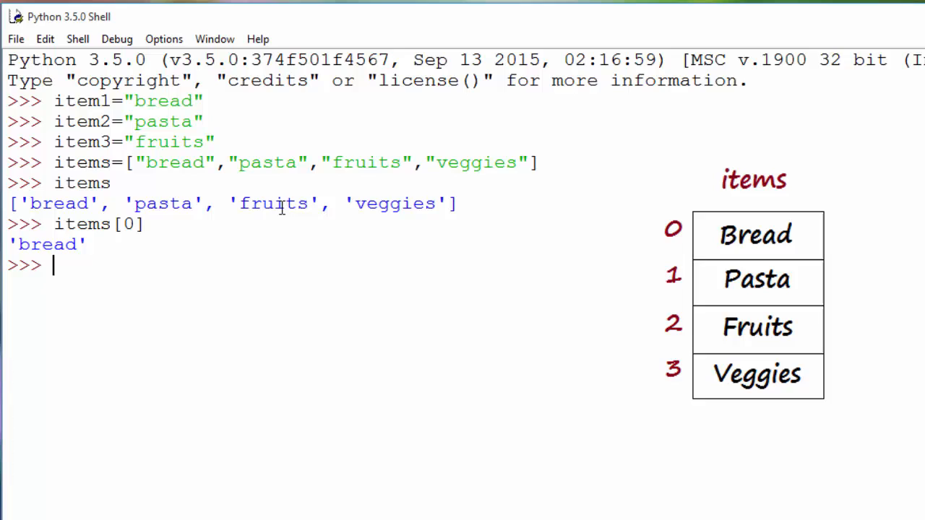
text(item)
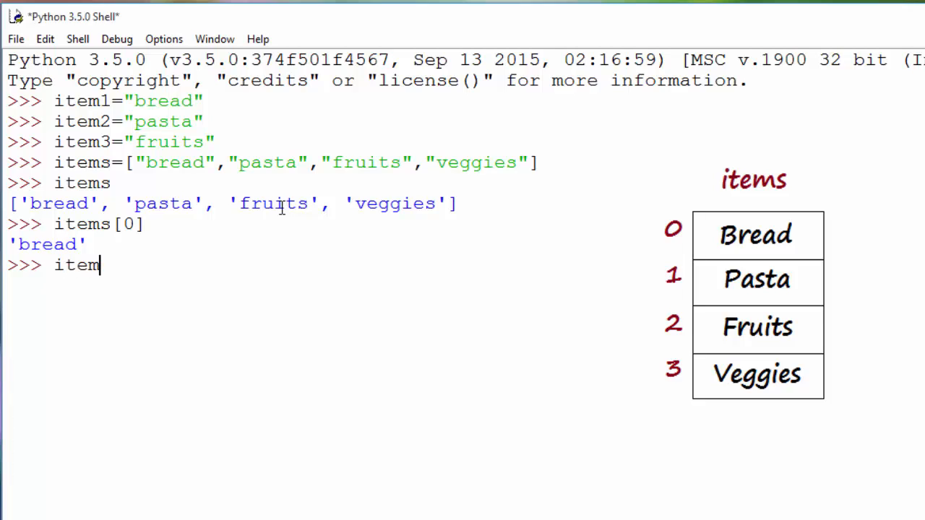
text(s[2)
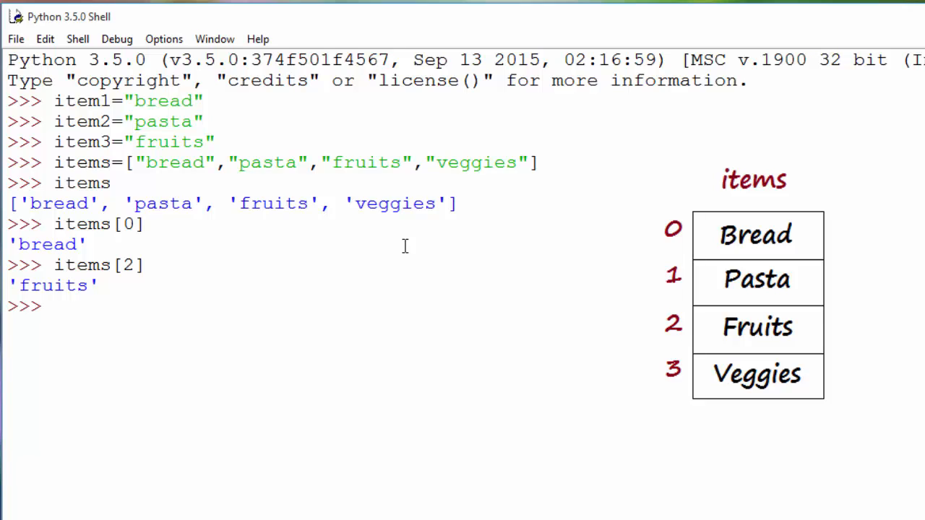
text(i)
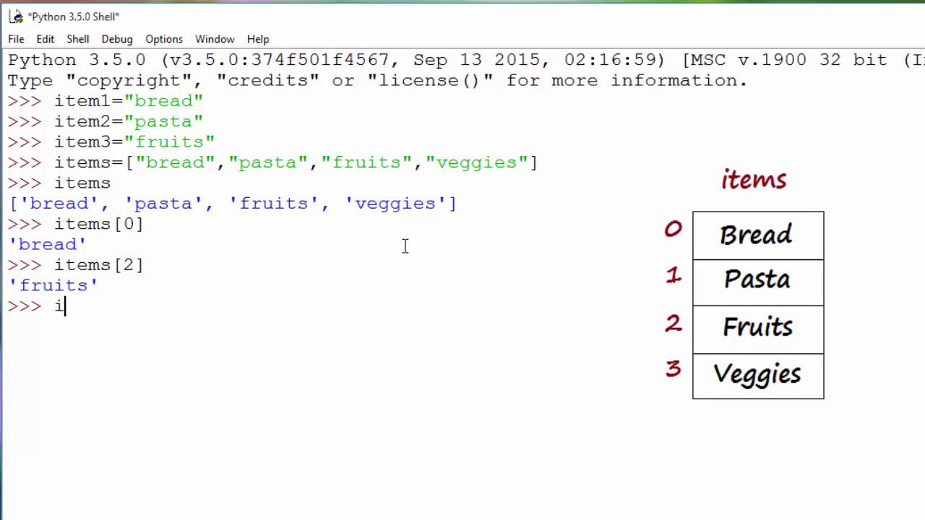
Step: Set items[0]='chips' and print the list as chips, pasta, fruits, veggies
text(tems[0])
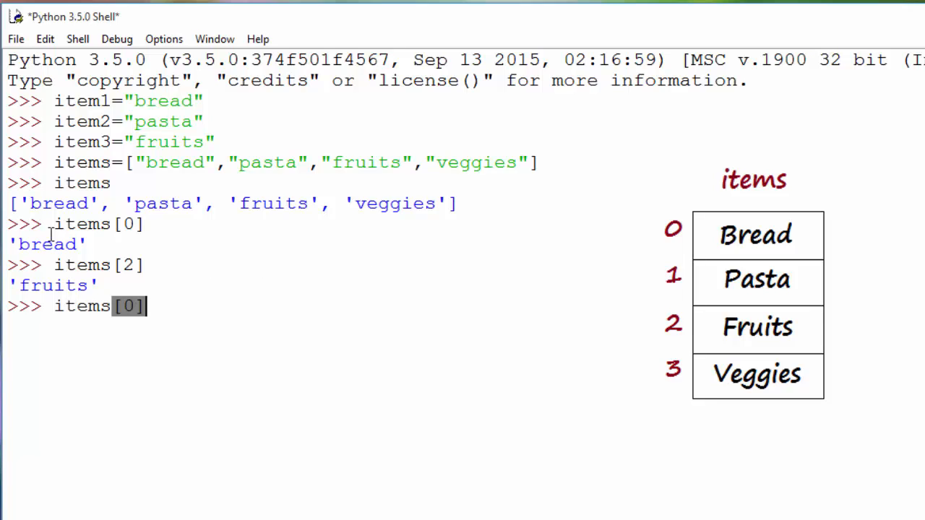
mouse_move(197, 311)
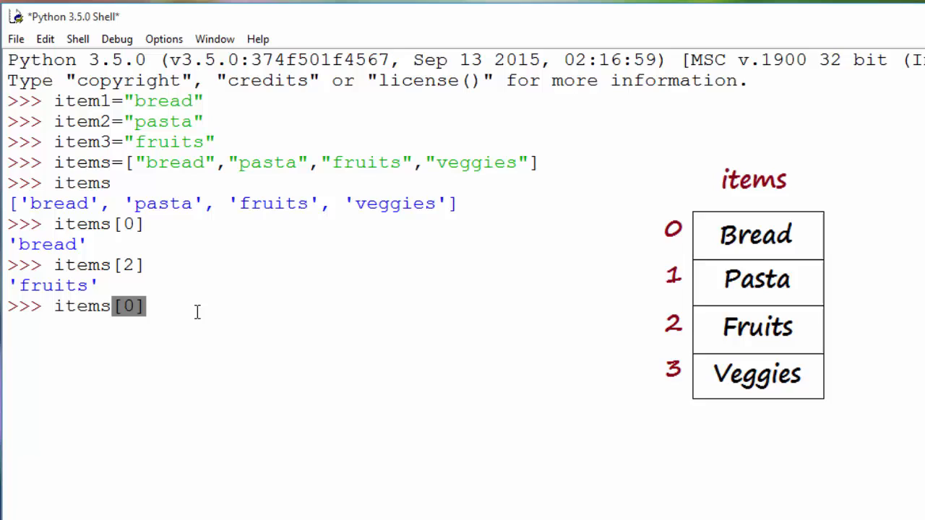
text(='chips)
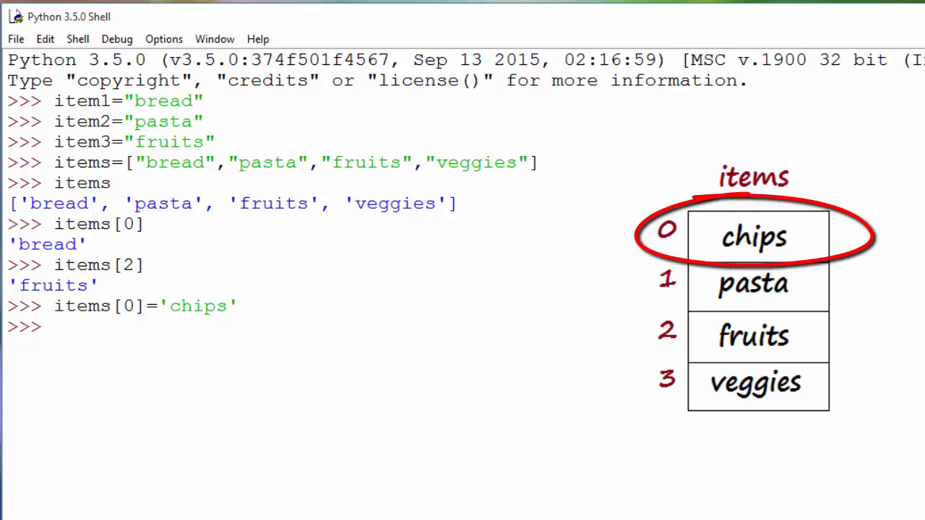
text(items)
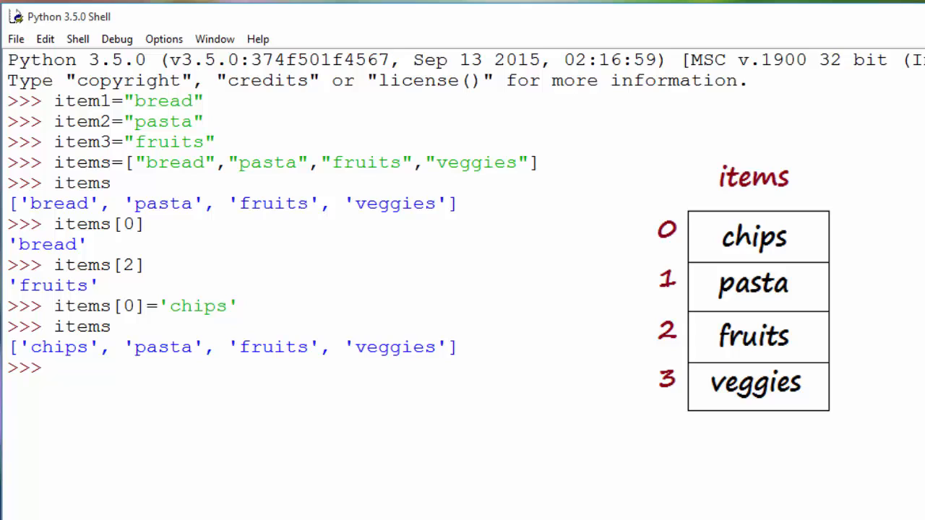
mouse_move(376, 390)
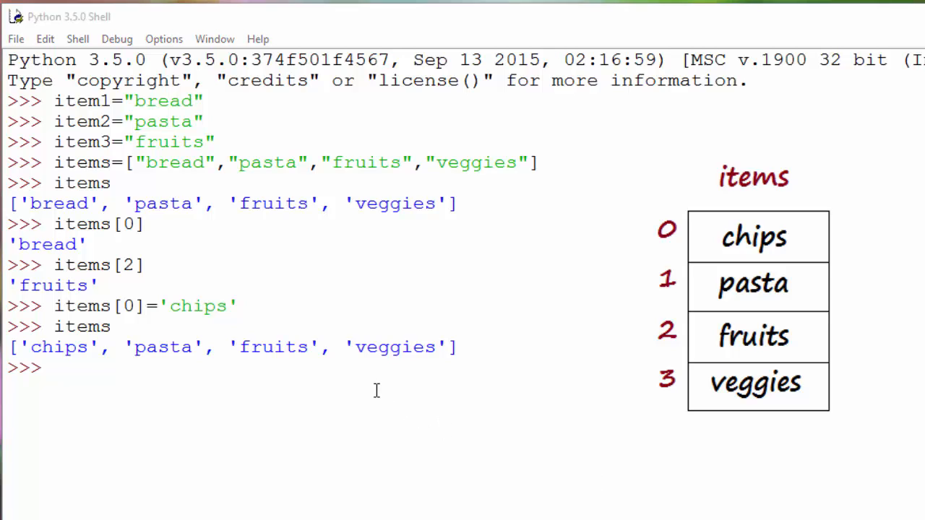
mouse_move(343, 389)
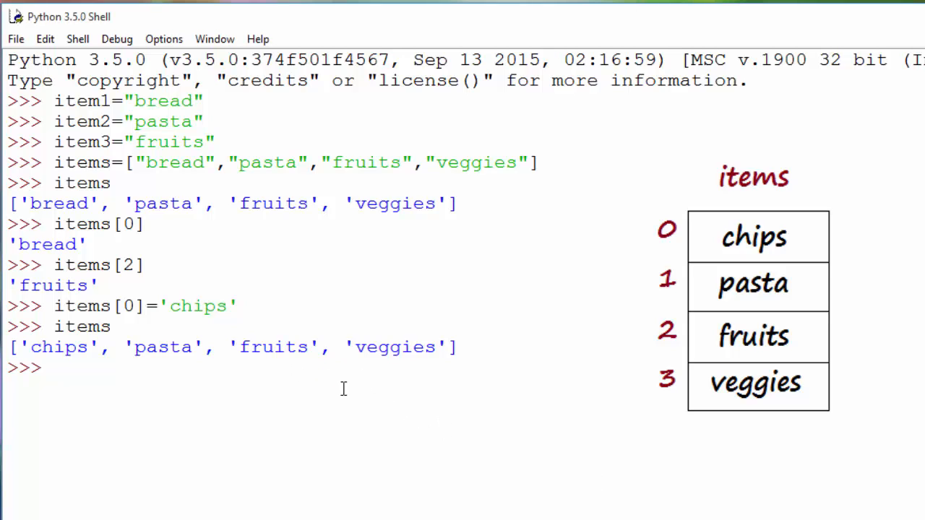
mouse_move(381, 356)
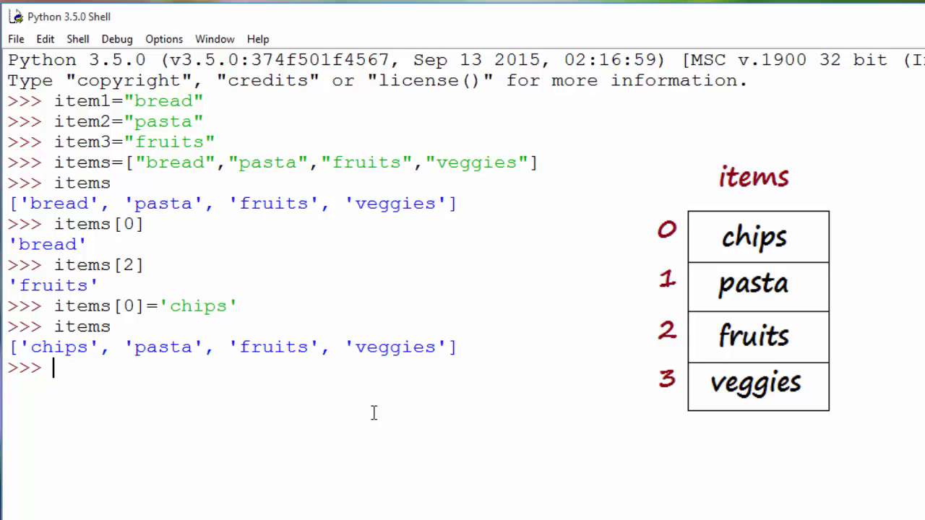
mouse_move(459, 153)
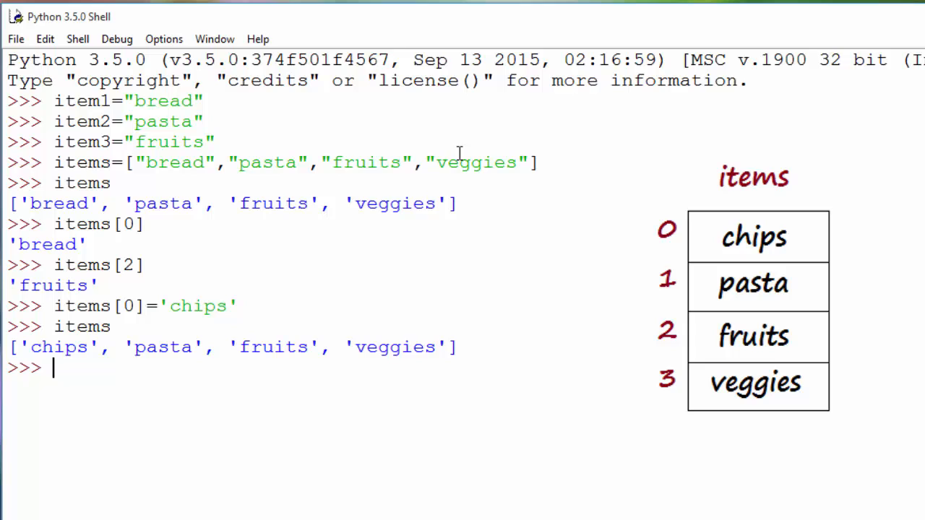
Step: Evaluate the slice items[0:2], returning ['chips', 'pasta']
text(i)
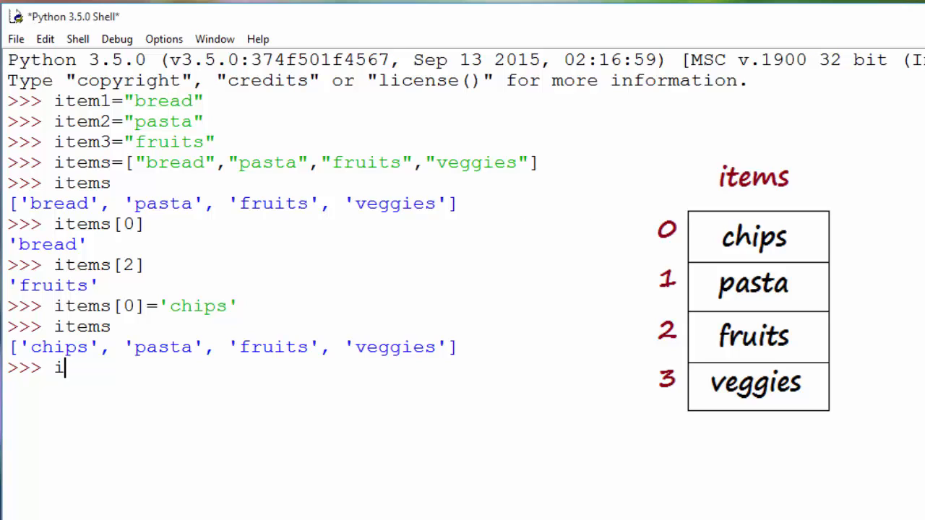
text(tems[)
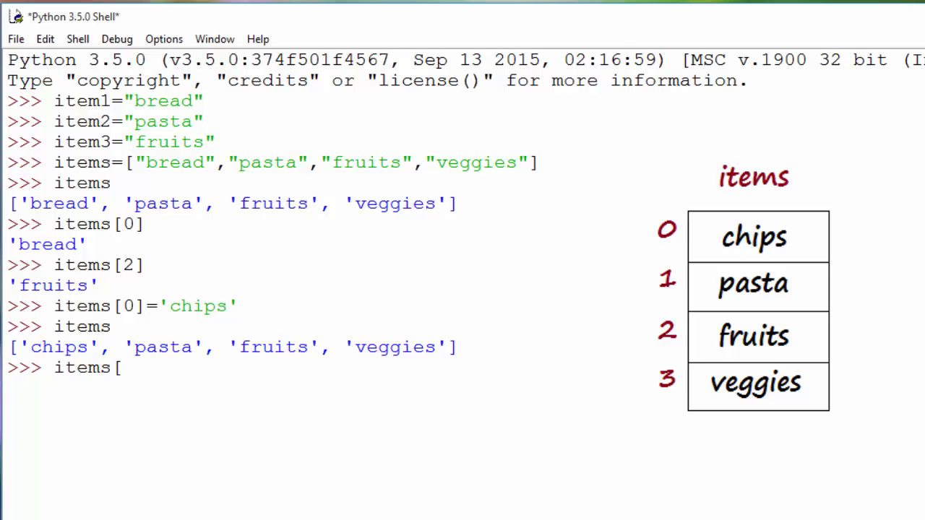
text(0)
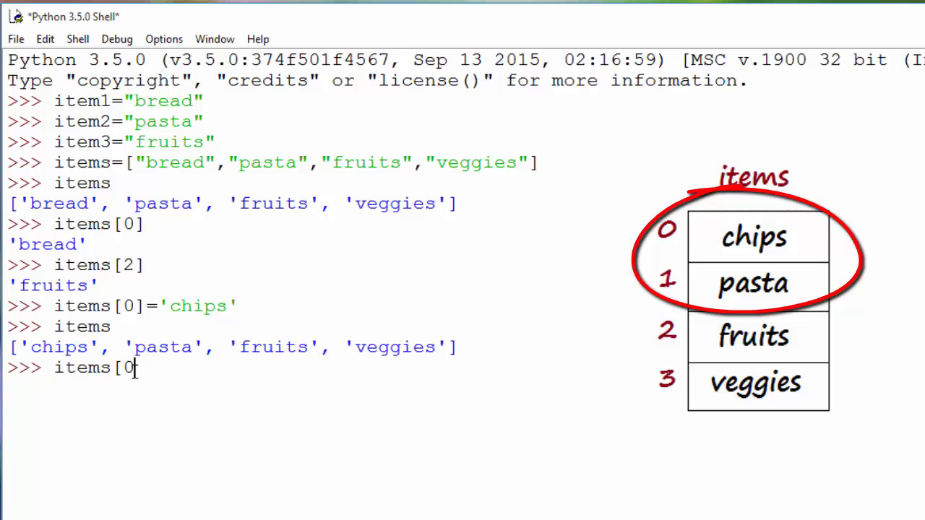
text(:)
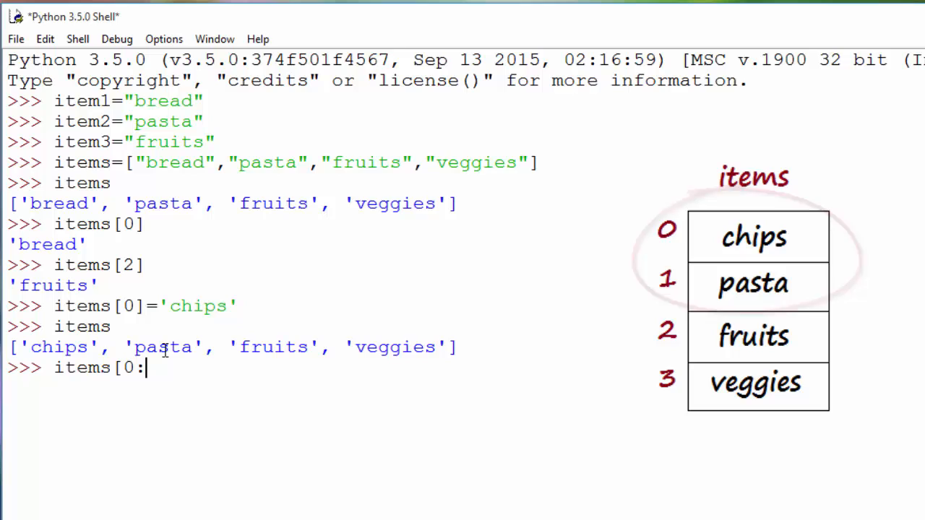
text(1)
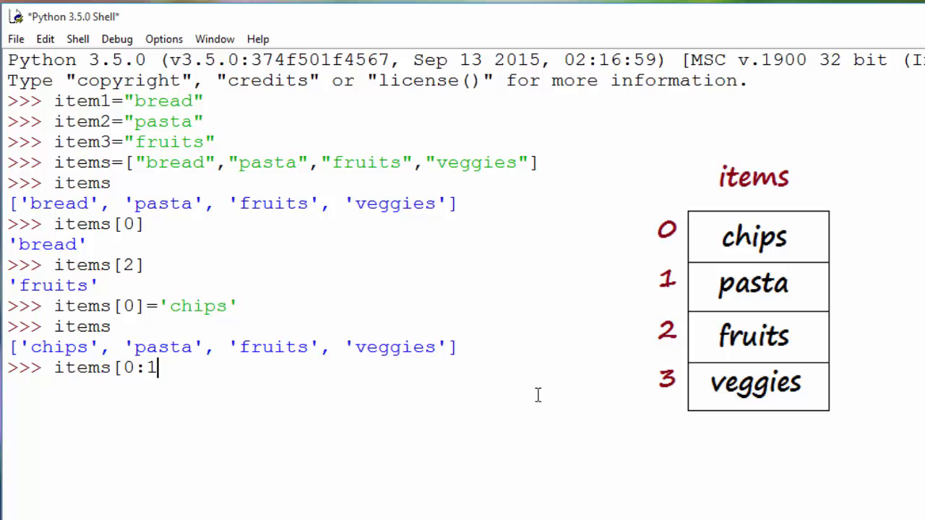
text(2])
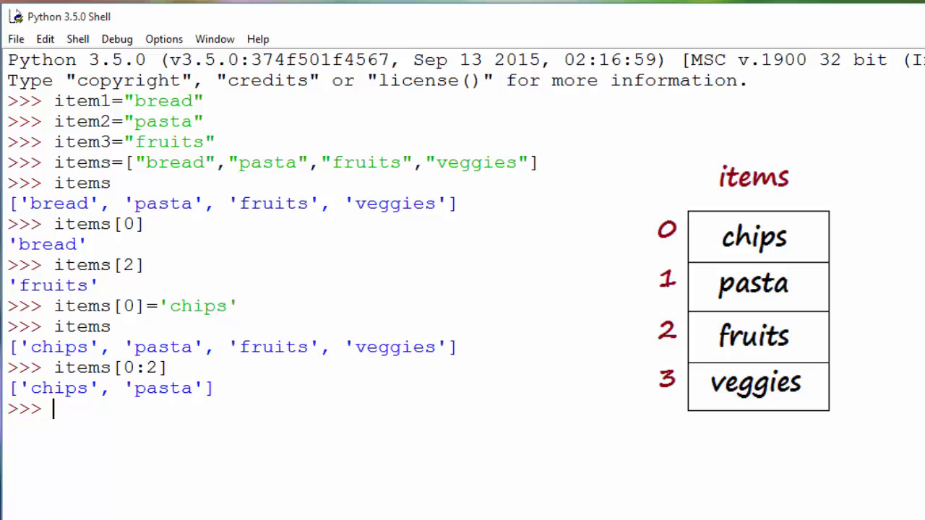
text(items)
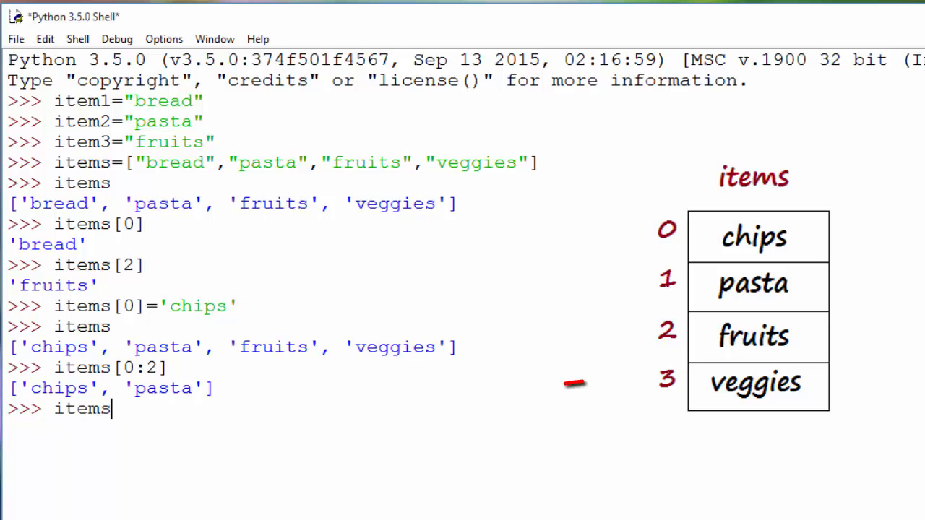
Step: Evaluate items[-1] to get 'veggies', then redefine and print the four-item list
text([-1])
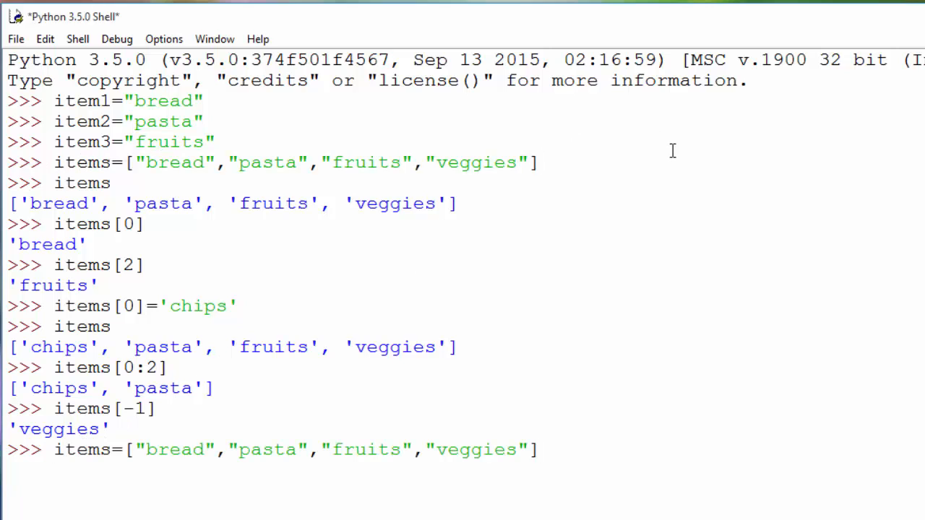
text(items)
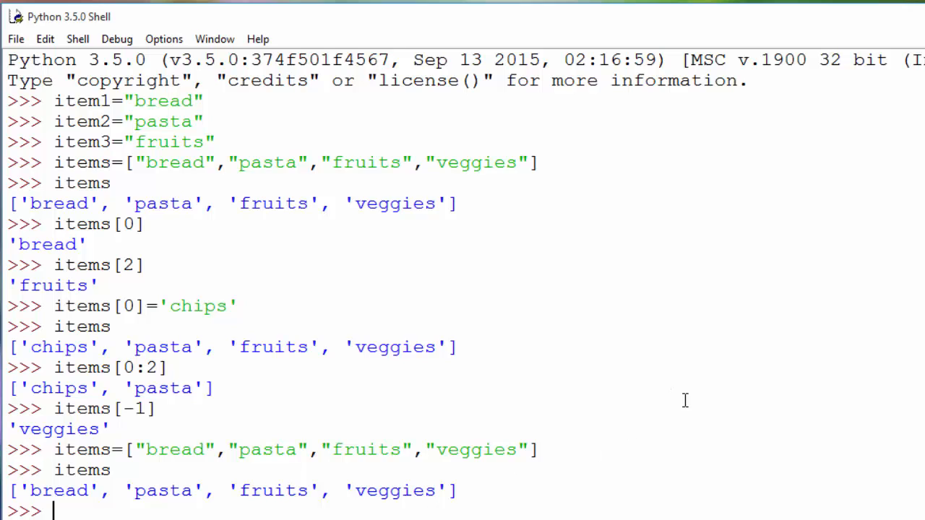
mouse_move(721, 397)
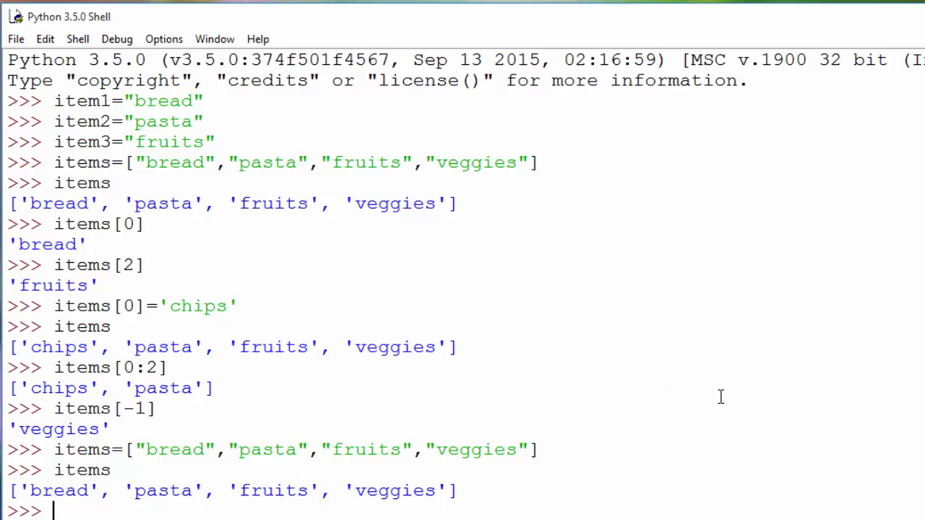
Step: Append 'butter' to items, print five items, then reset items to bread, pasta, fruits, veggies
scroll(down, 3)
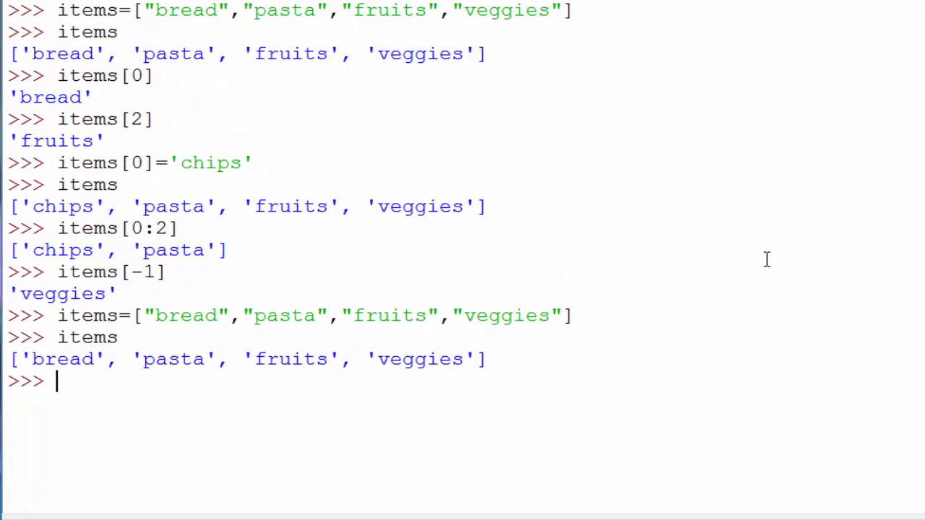
text(items.)
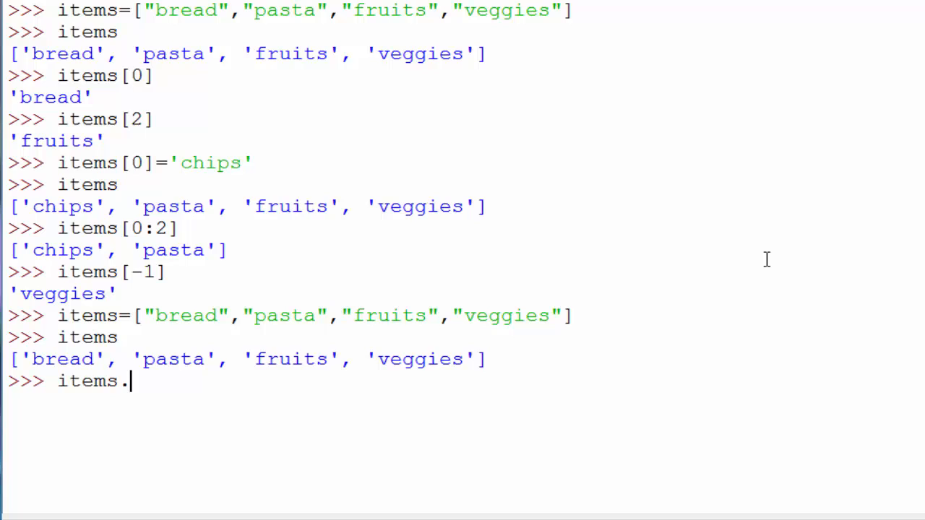
text(append)
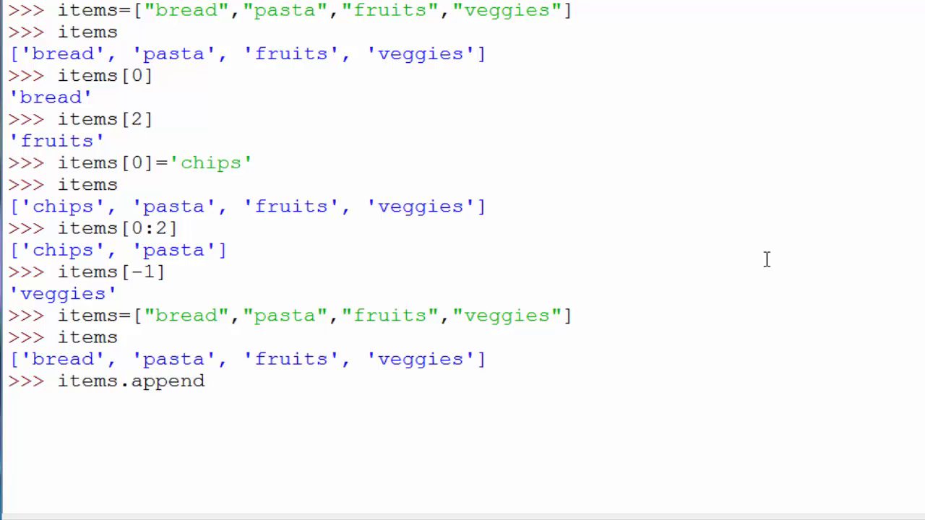
text((")
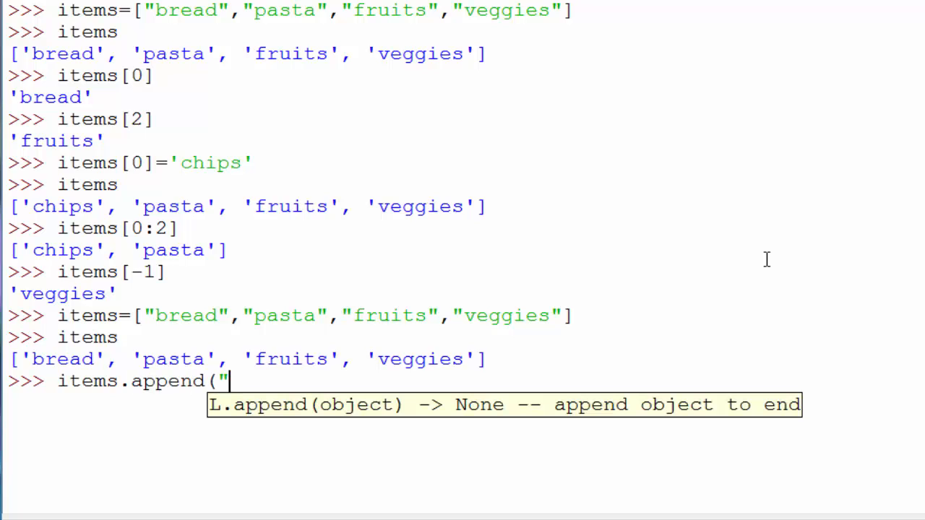
text(butter)
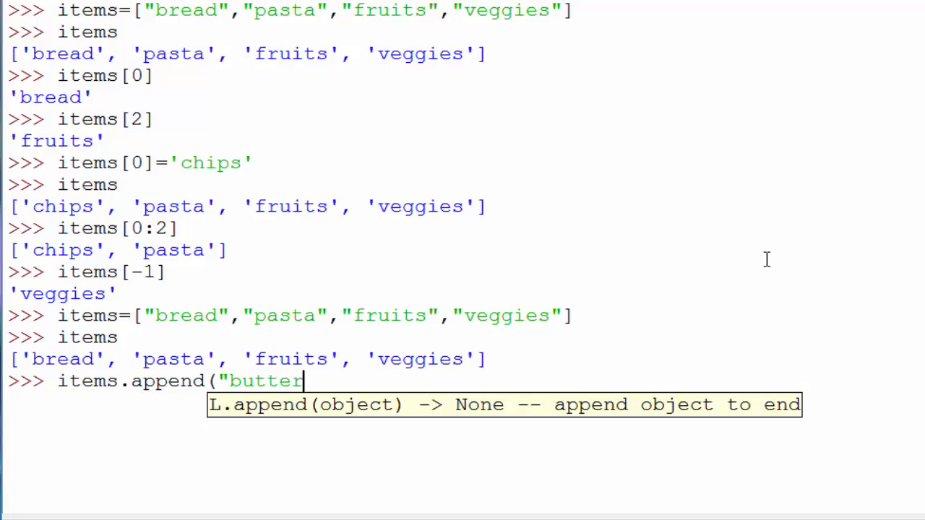
text("))
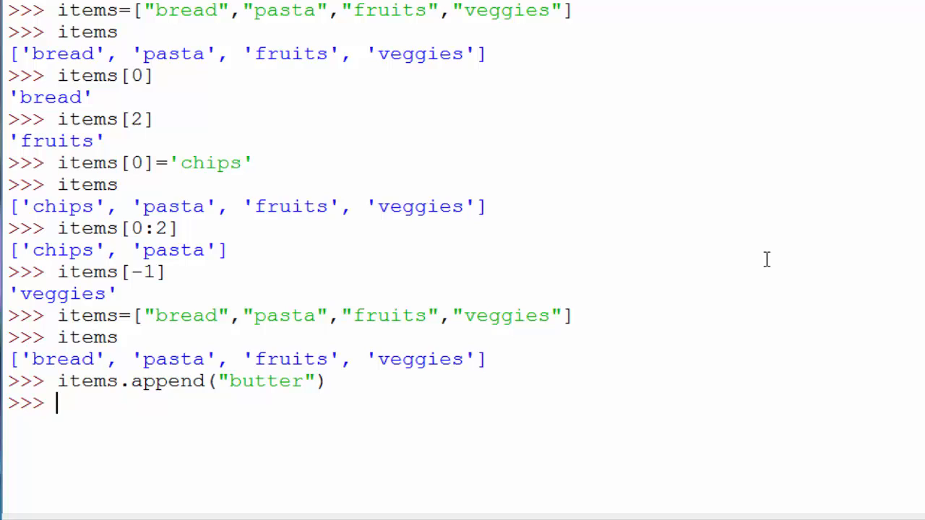
text(items)
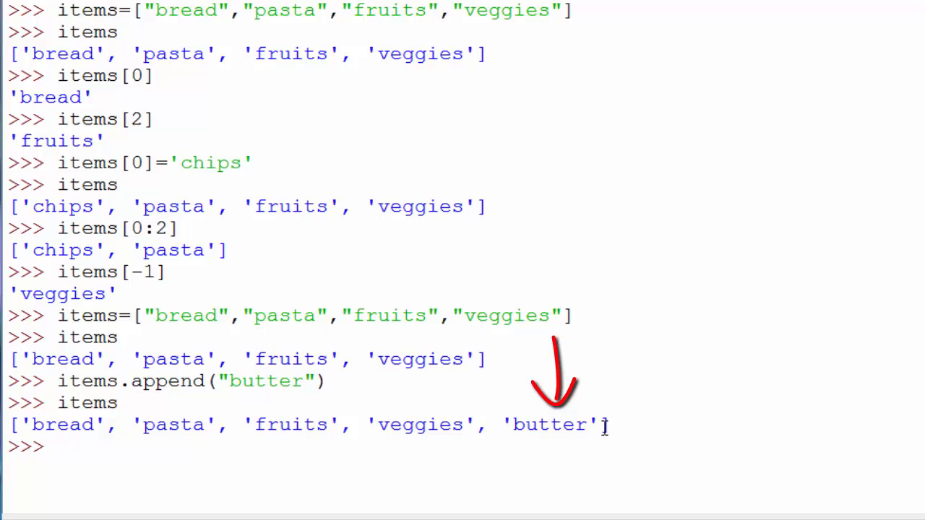
mouse_move(823, 339)
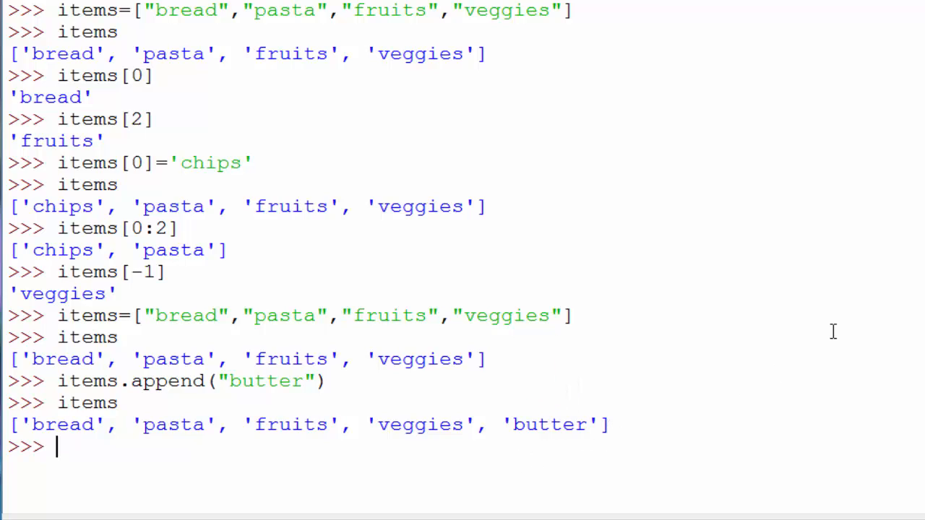
mouse_move(556, 445)
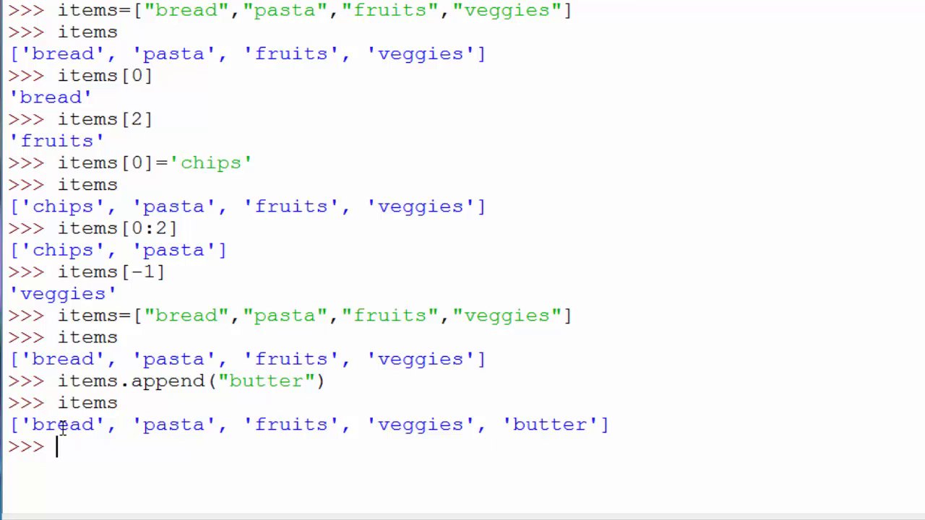
mouse_move(222, 484)
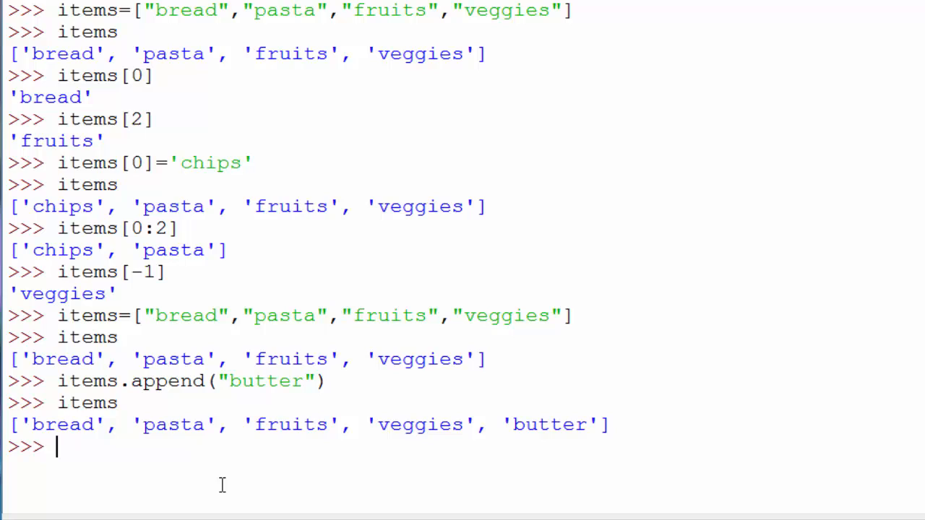
mouse_move(141, 446)
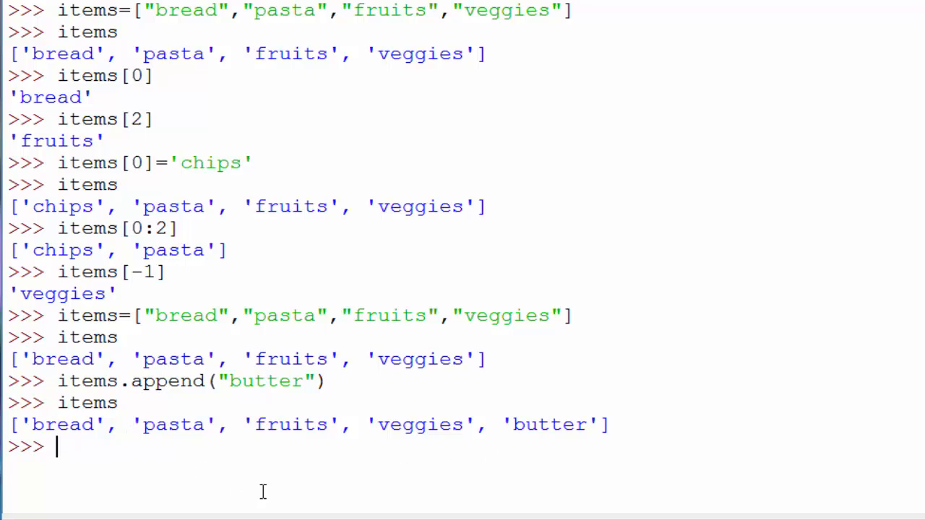
mouse_move(58, 337)
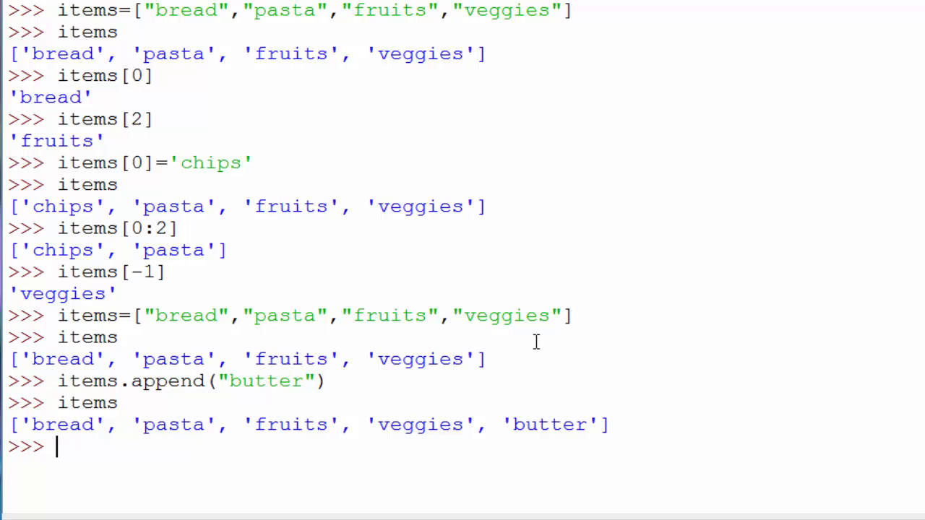
text(items=["bread","pasta","fruits","veggies"])
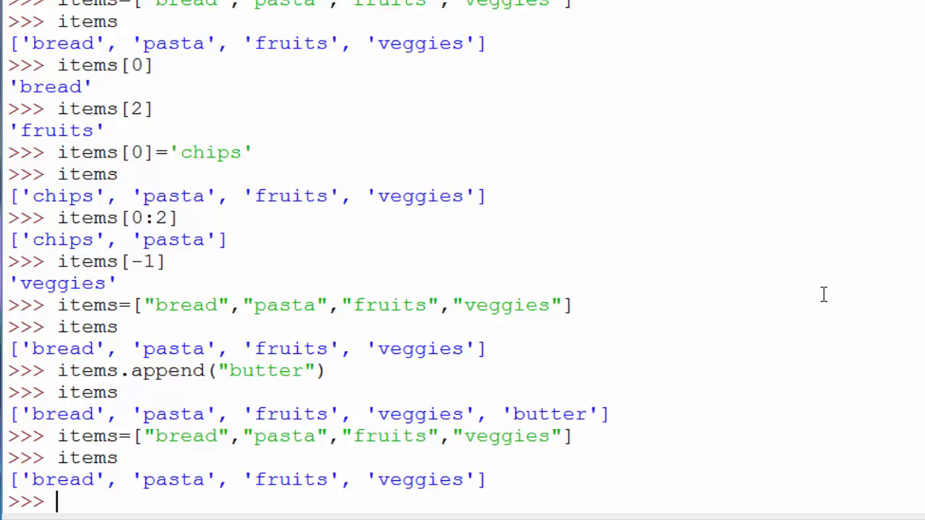
mouse_move(443, 411)
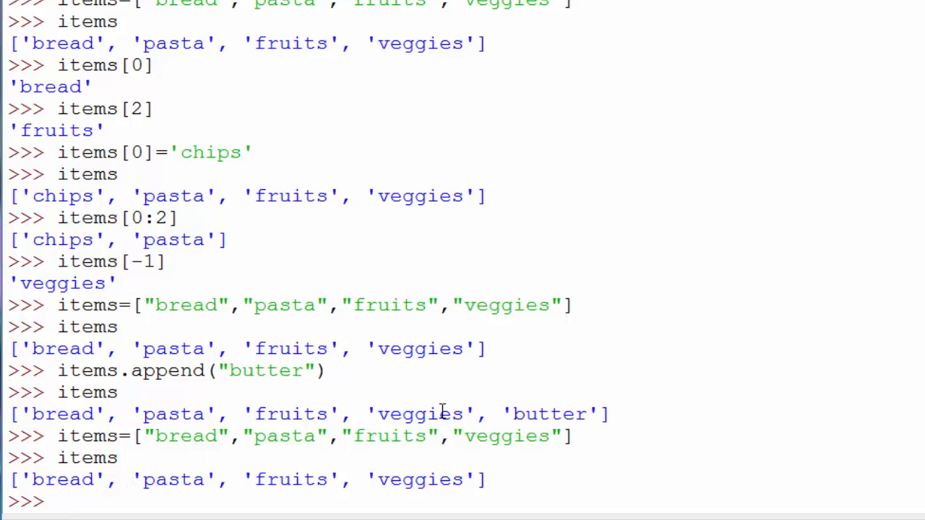
Step: Run items.insert(1,'butter') and print bread, butter, pasta, fruits, veggies
text(item)
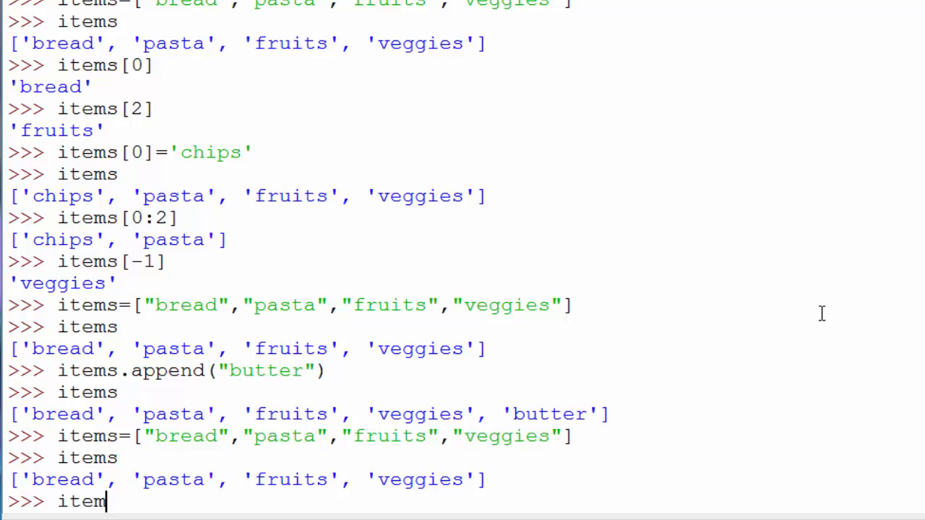
text(s.)
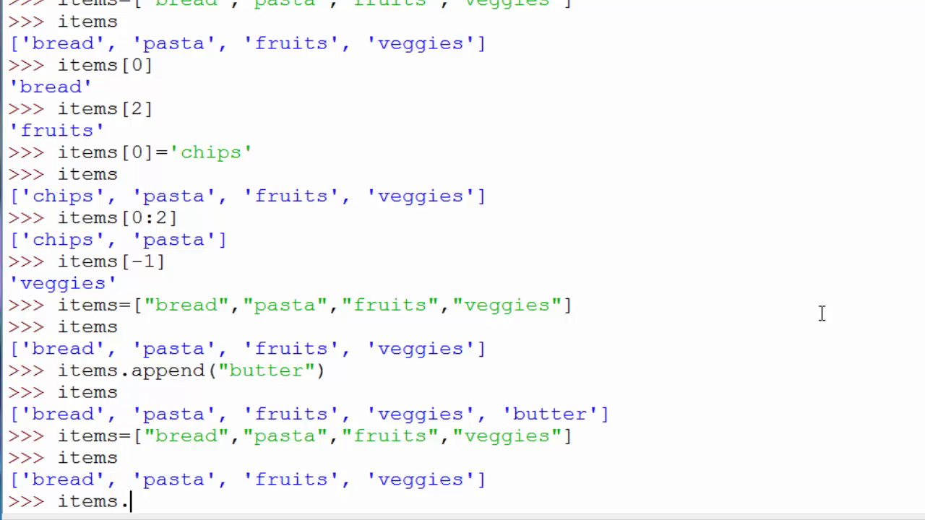
text(inser)
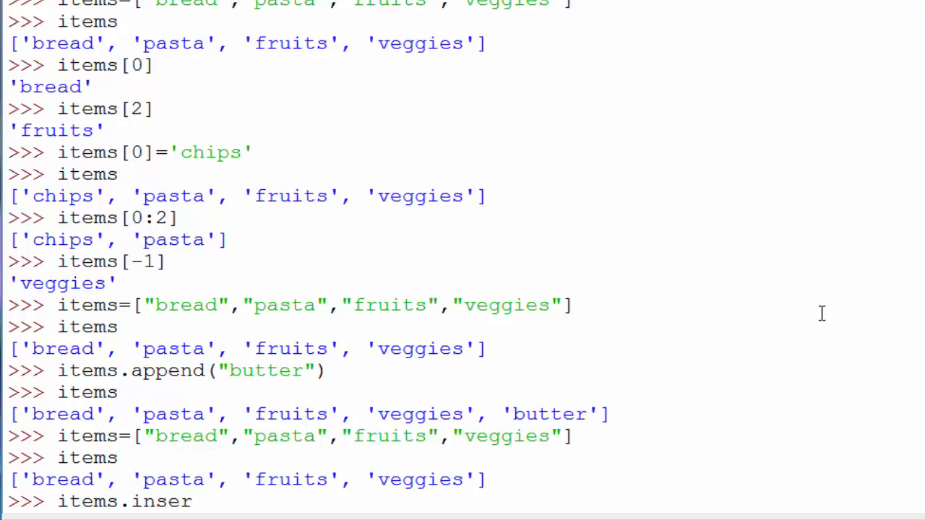
text(t()
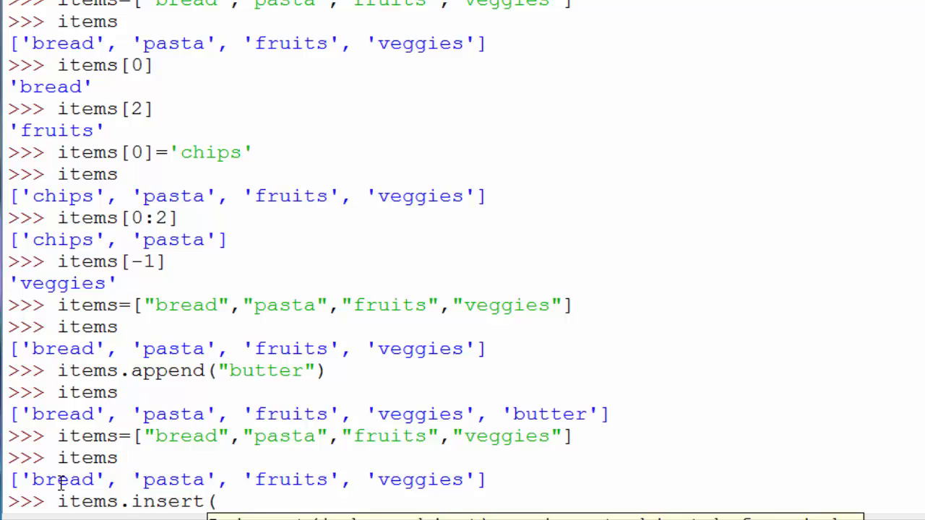
mouse_move(598, 371)
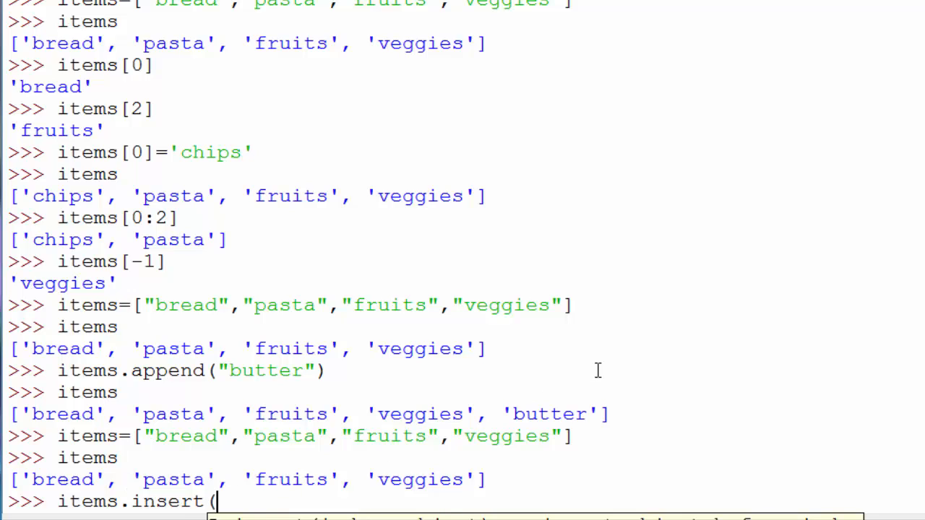
text(1,)
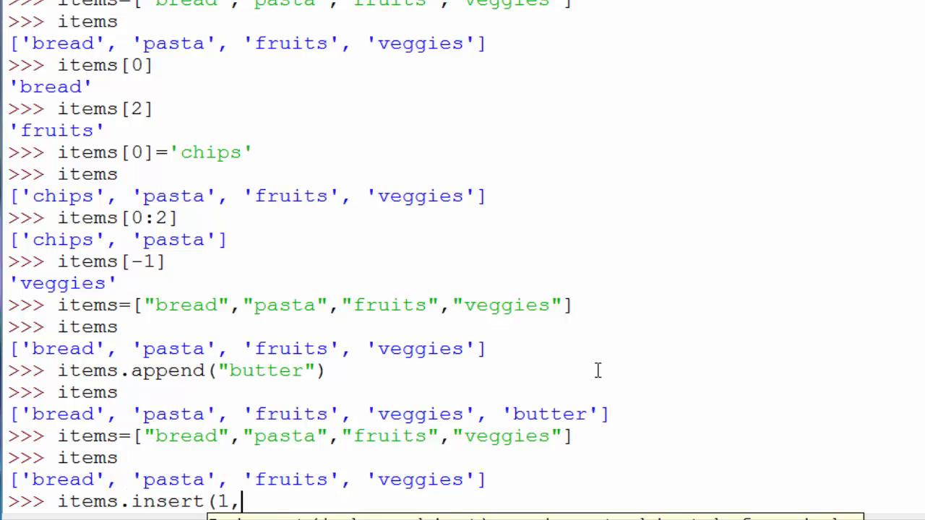
text('butt)
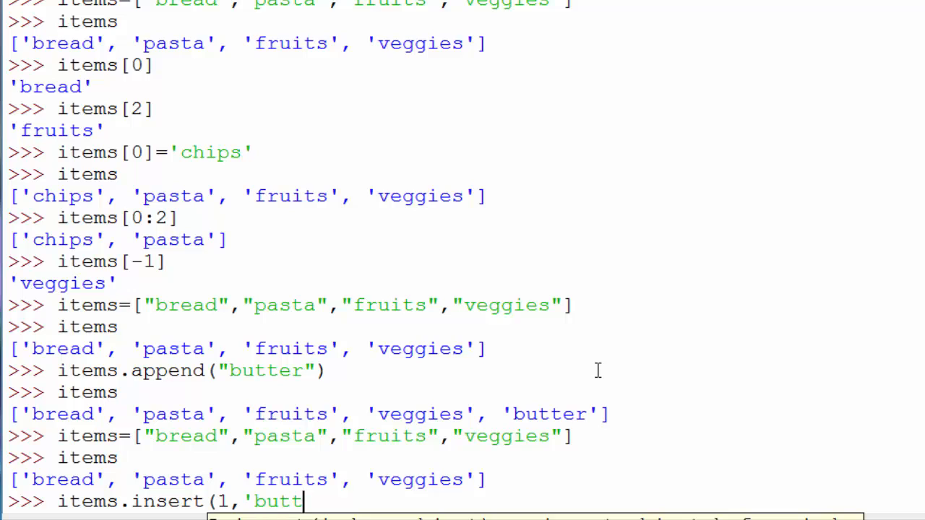
text(er')
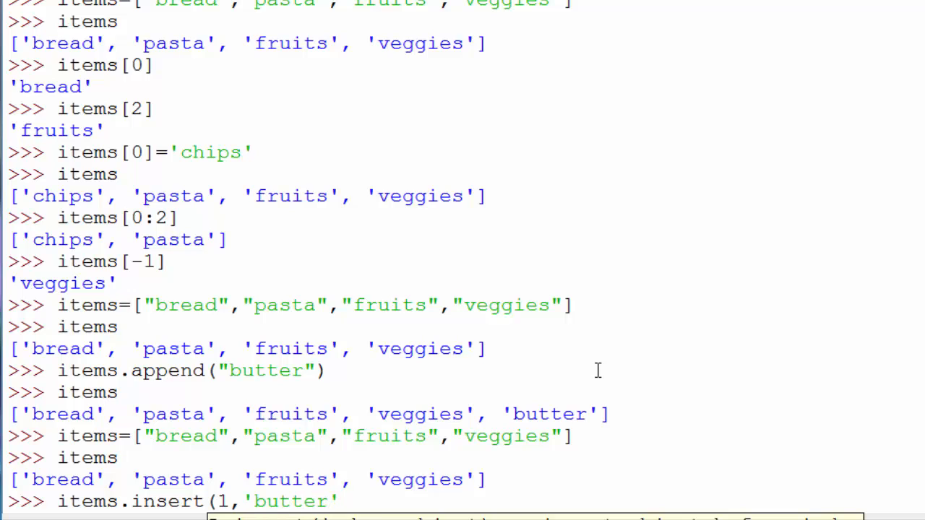
key(enter)
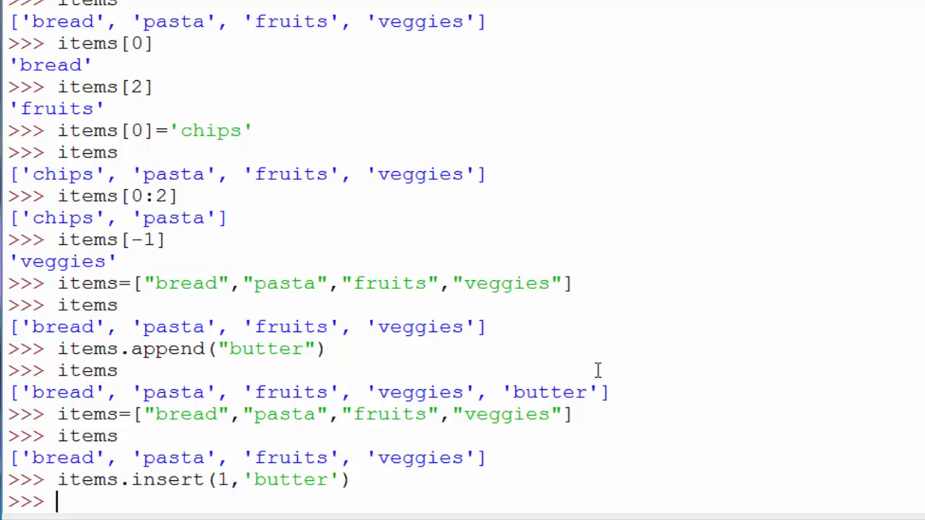
text(items)
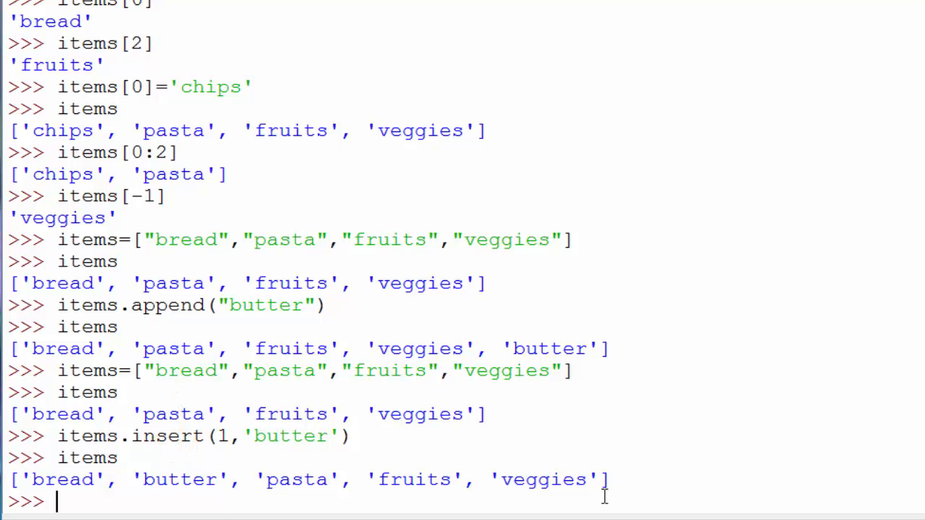
mouse_move(762, 414)
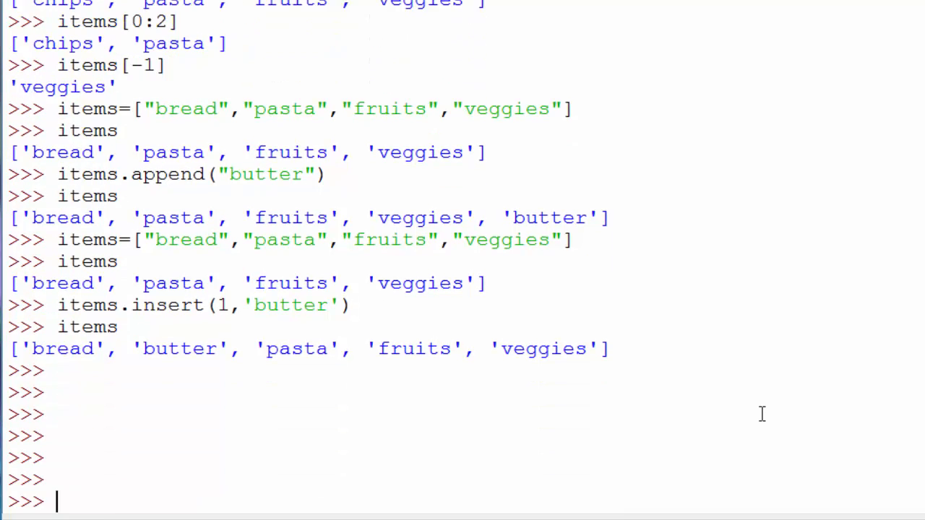
Step: Define the food list with bread, pasta and fruits
scroll(down, 3)
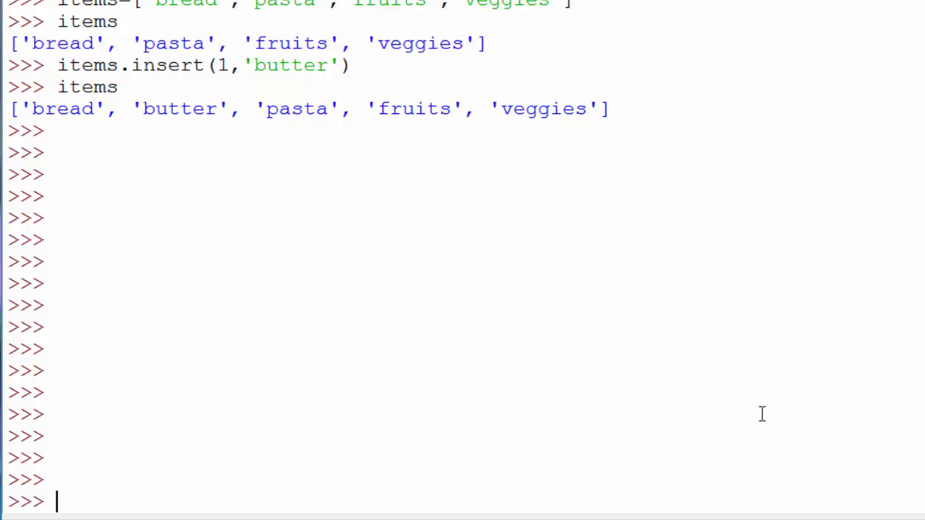
text(food)
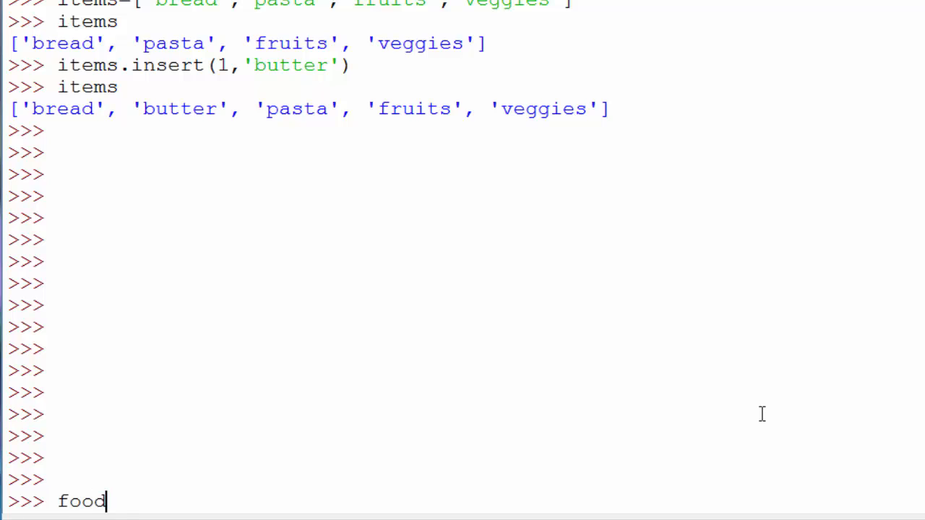
text(=["b)
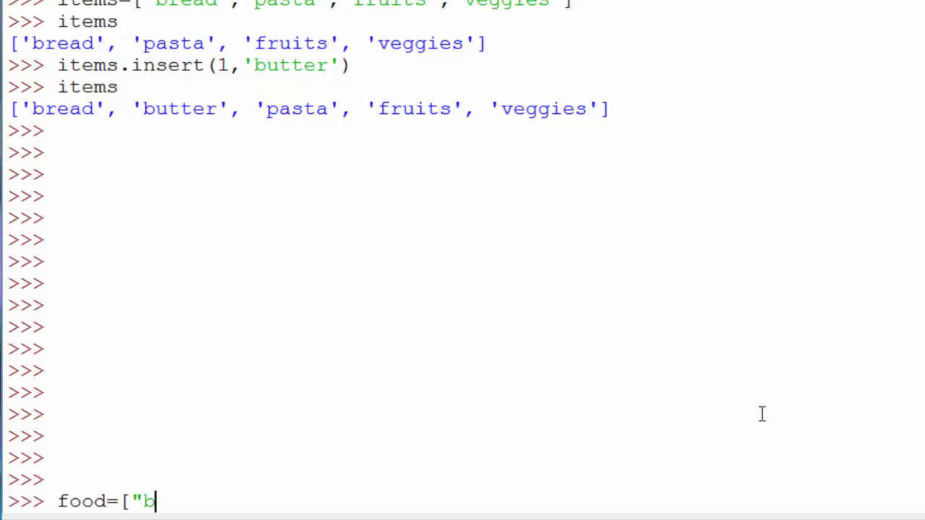
text(read",)
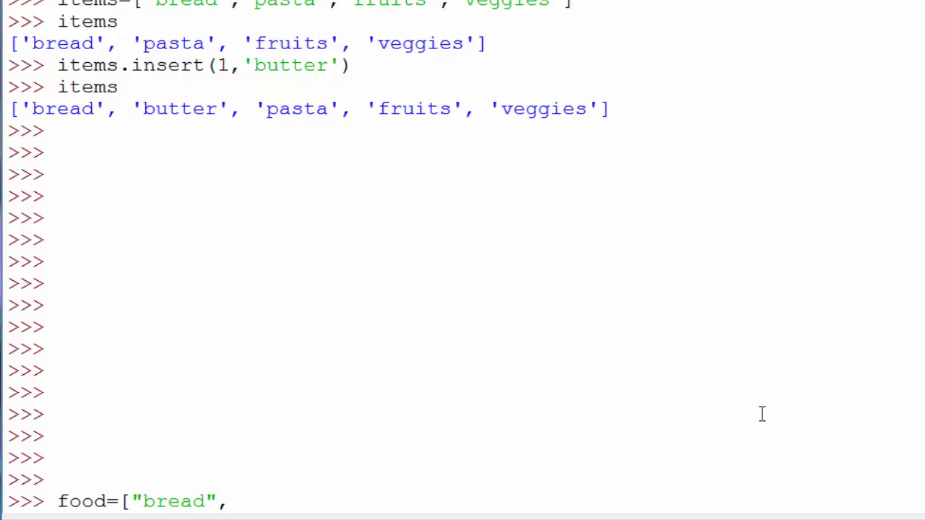
text(,"pasta)
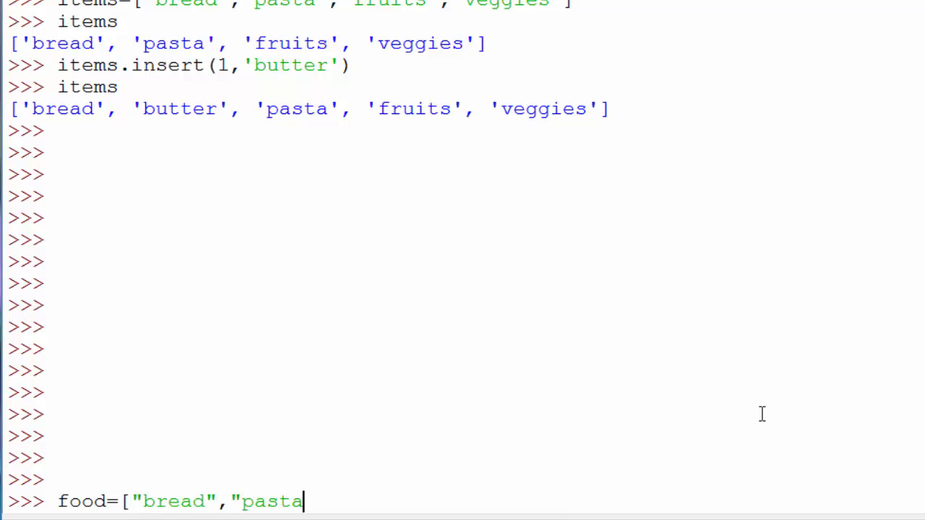
text(",")
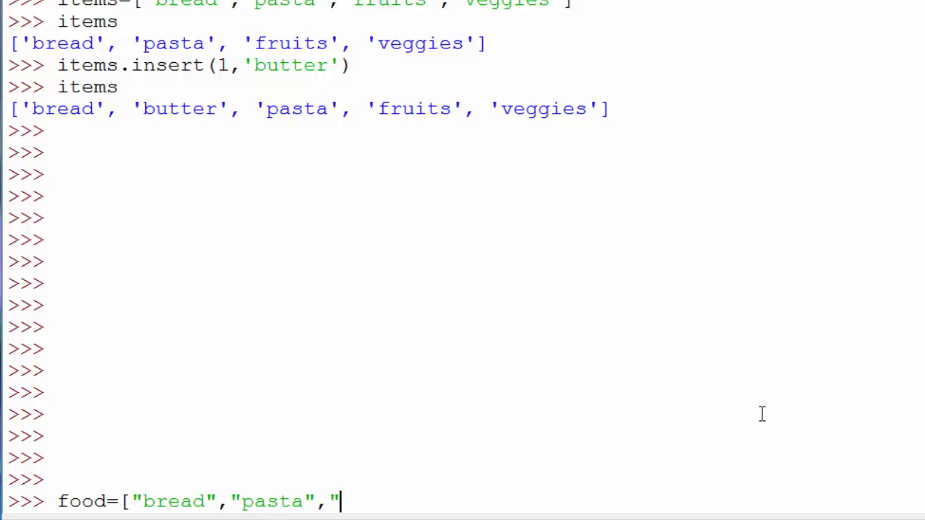
text(fruits)
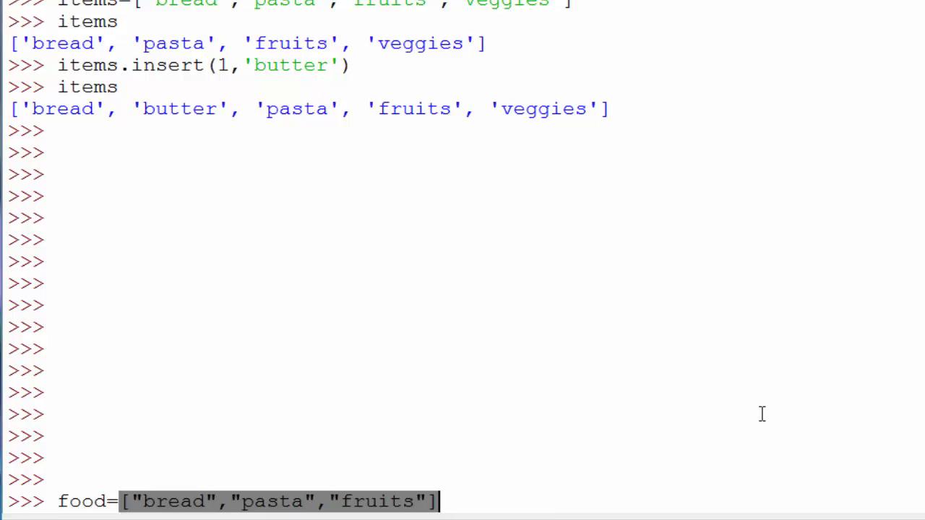
Step: Define the bathroom list with shampoo and soap
text(bat)
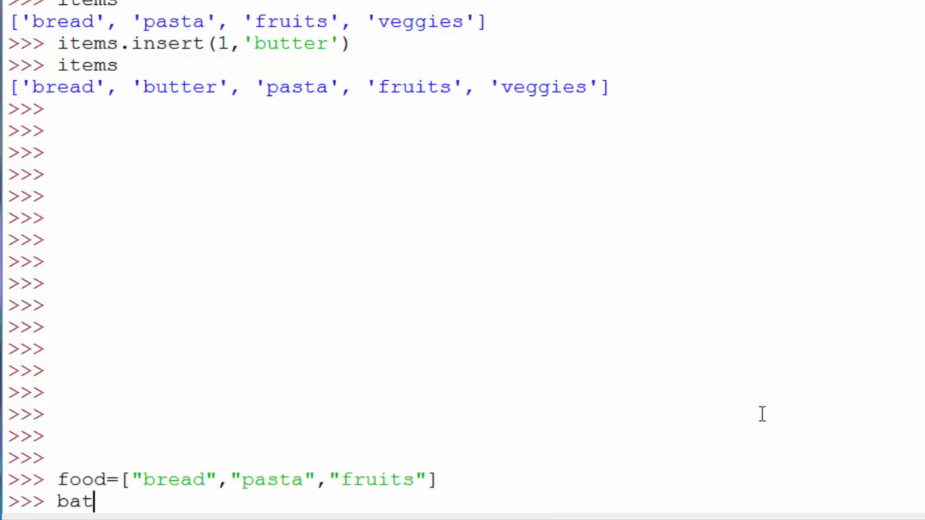
text(hroom)
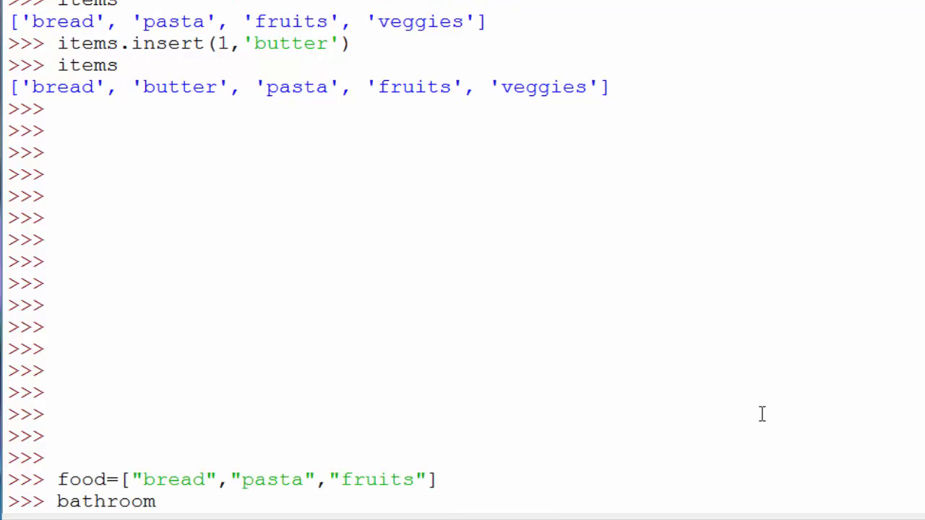
text(=["sha)
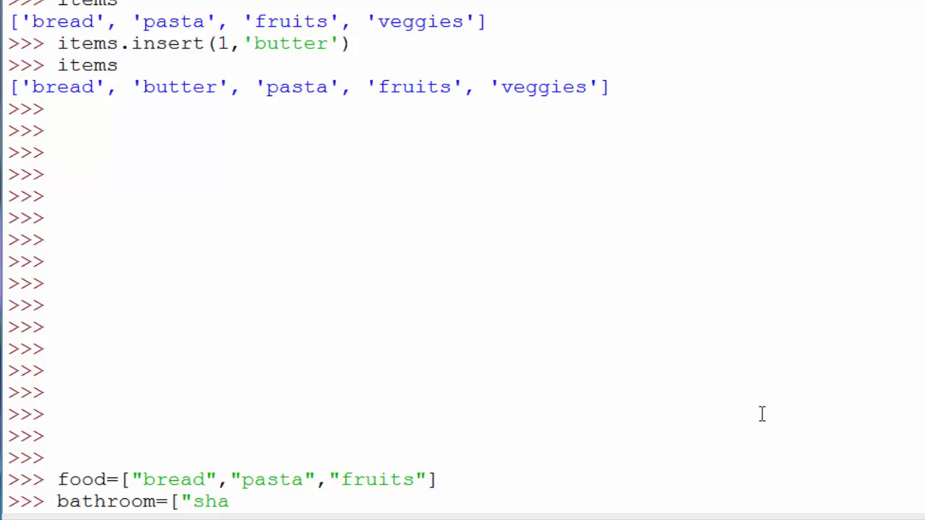
text(mpoo")
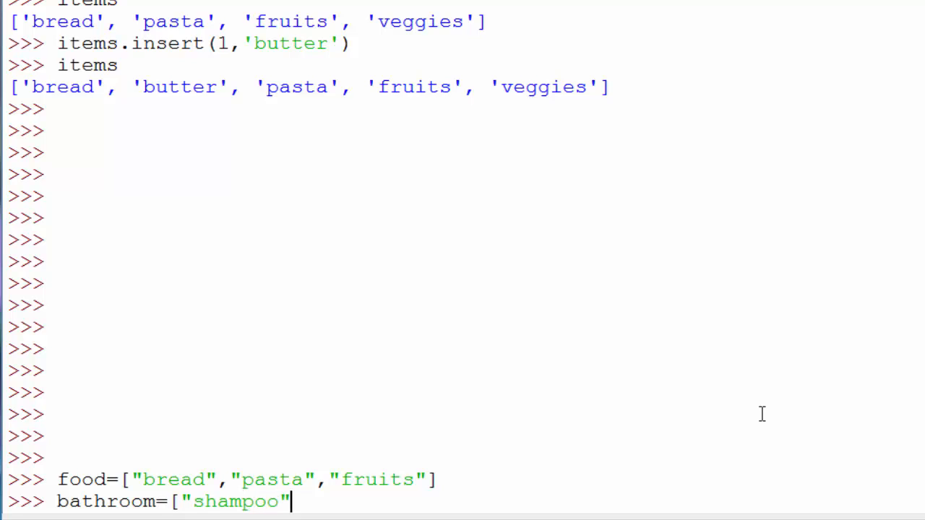
text(,"s)
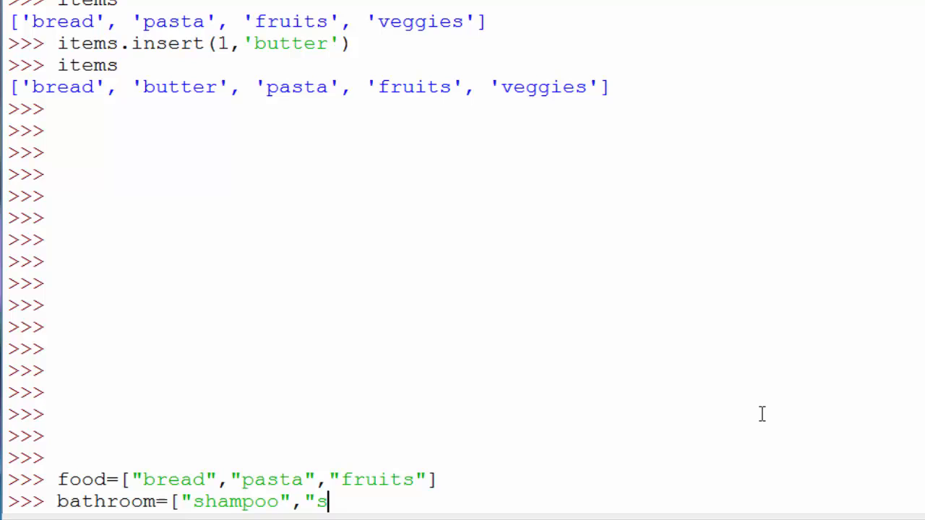
text(oap"])
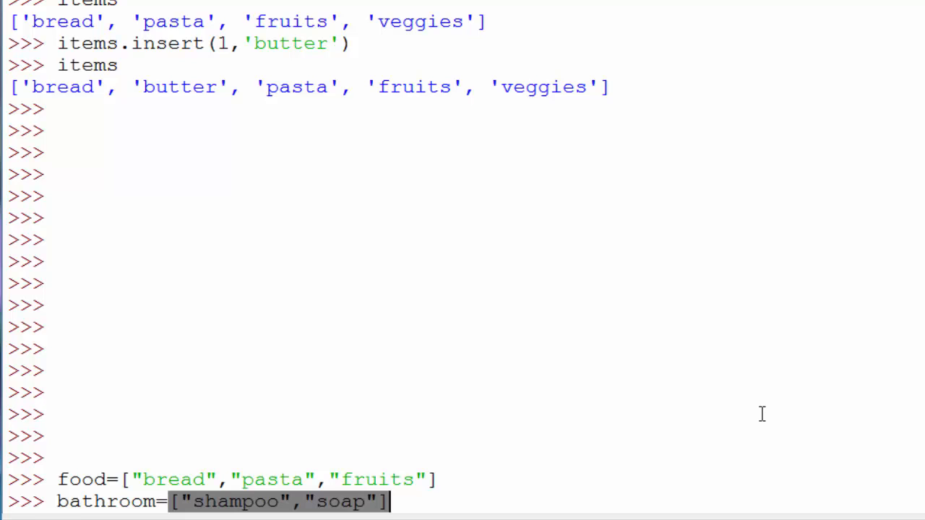
key(enter)
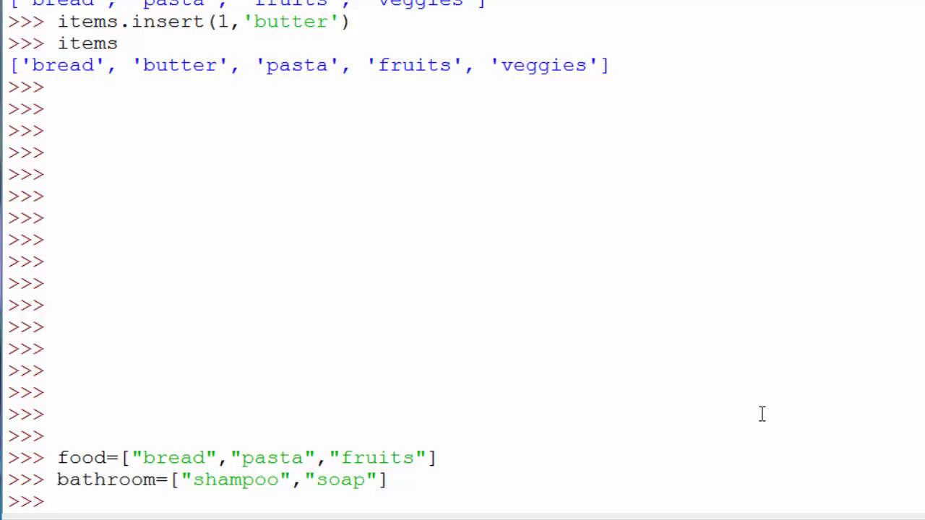
Step: Set items = food + bathroom and display 'bread', 'pasta', 'fruits', 'shampoo', 'soap'
text(items)
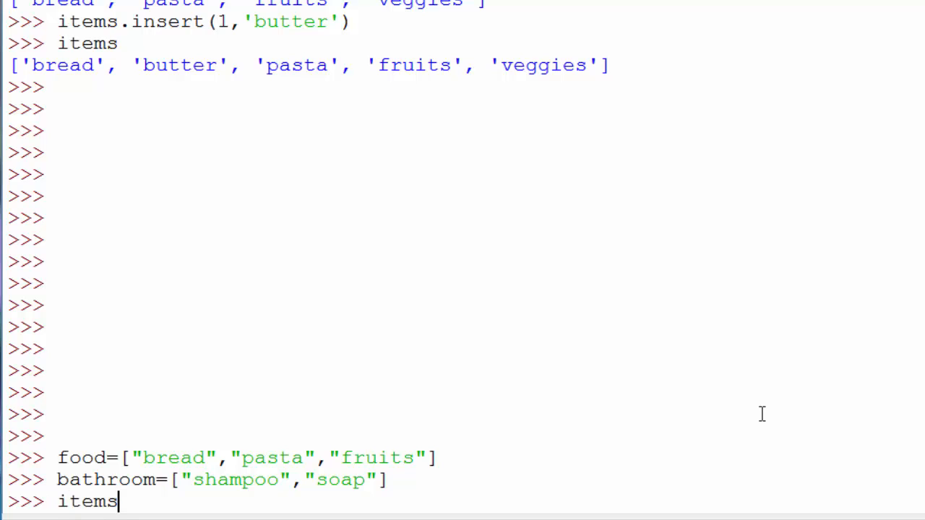
text(=food)
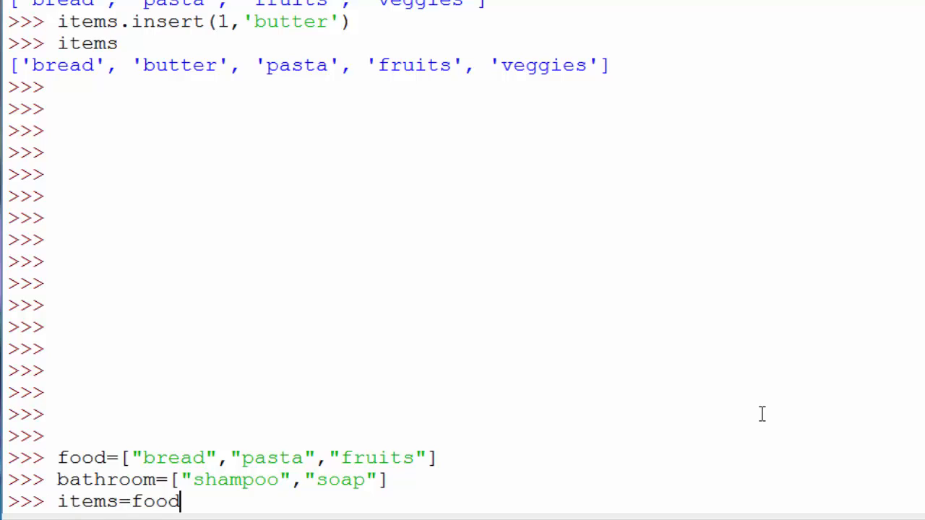
text(+bath)
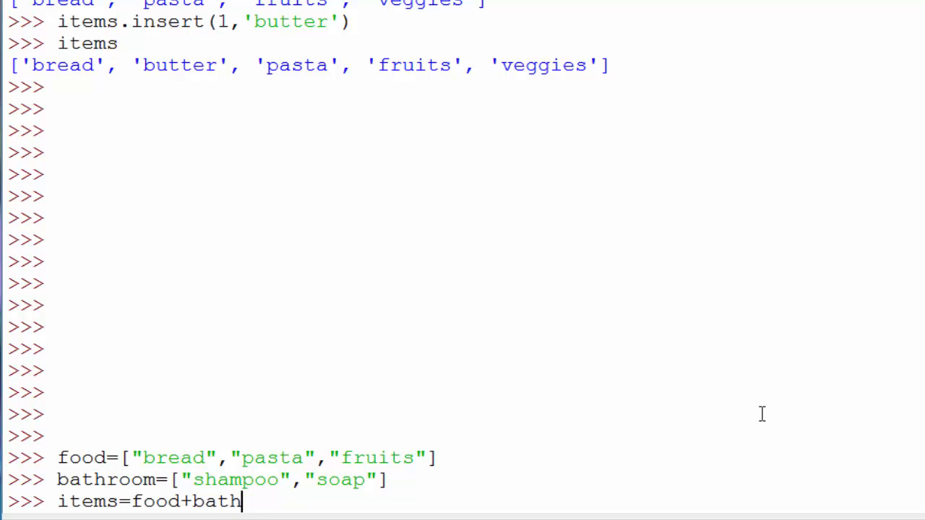
text(room)
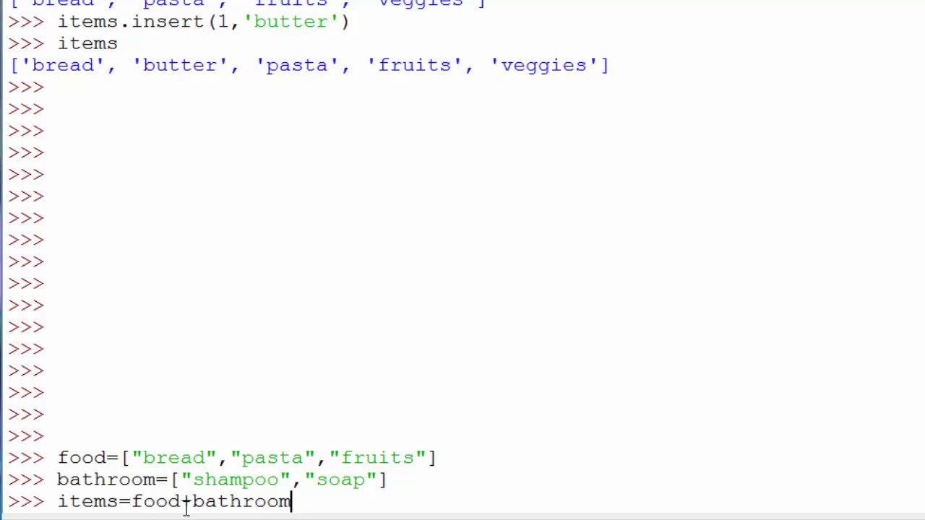
mouse_move(100, 461)
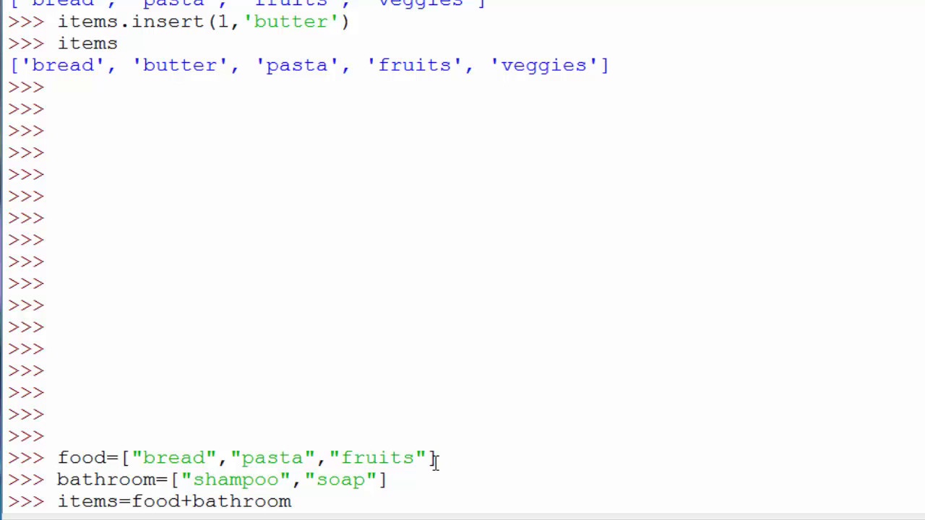
text(items)
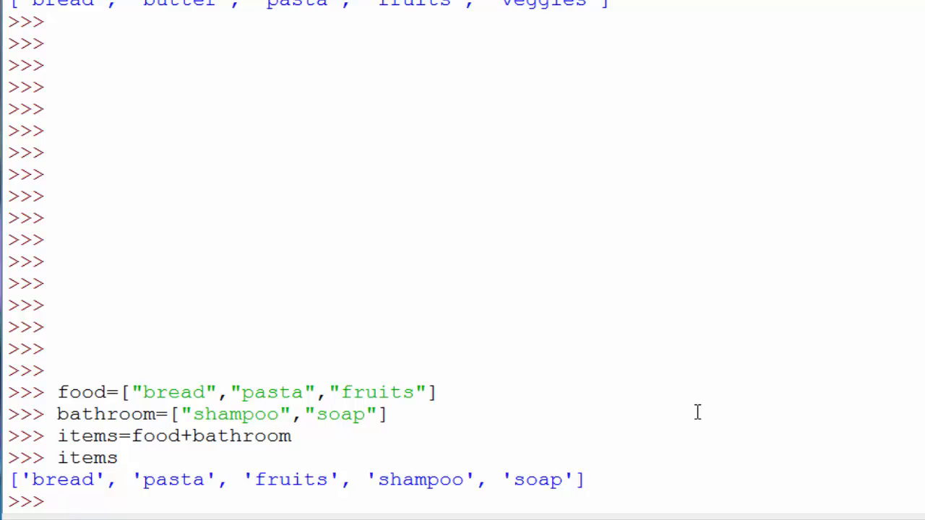
Step: Evaluate food+"soda" to trigger the list-to-string concatenation TypeError
text(foo)
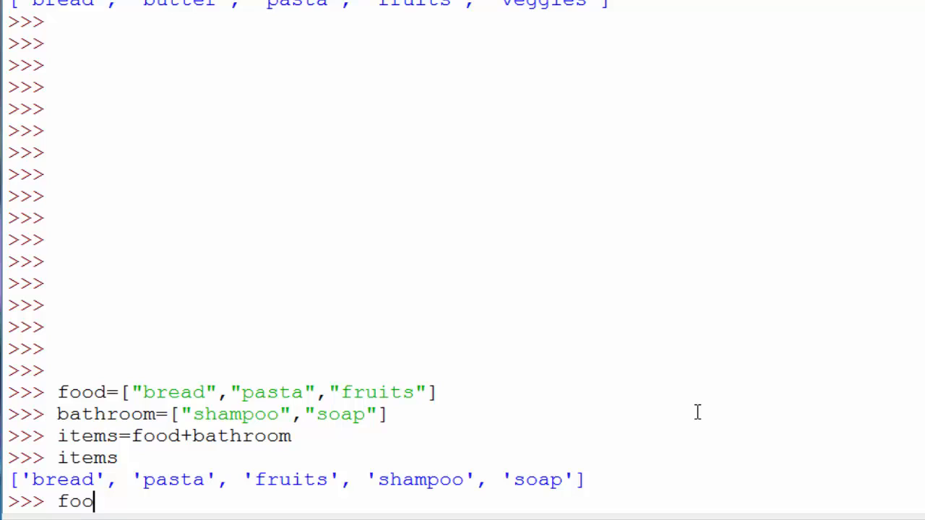
text(d+")
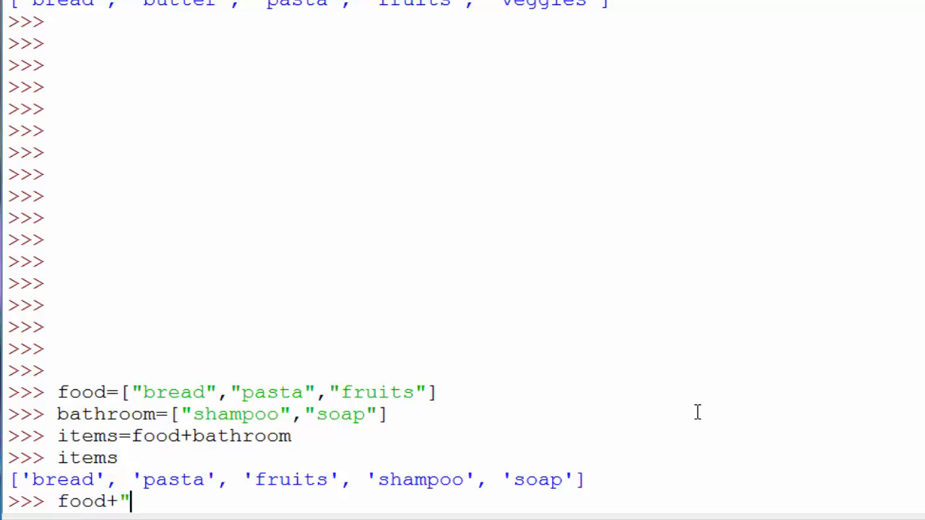
text(soda)
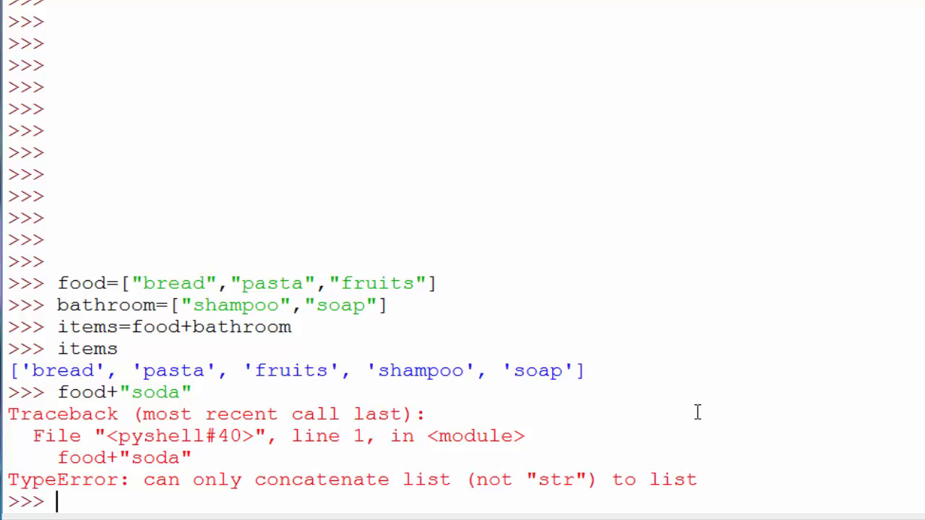
mouse_move(116, 392)
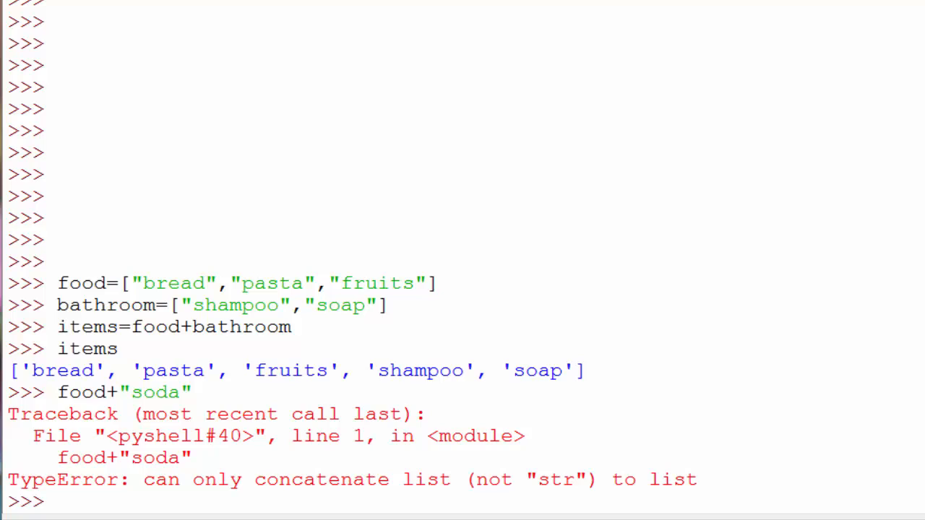
mouse_move(697, 513)
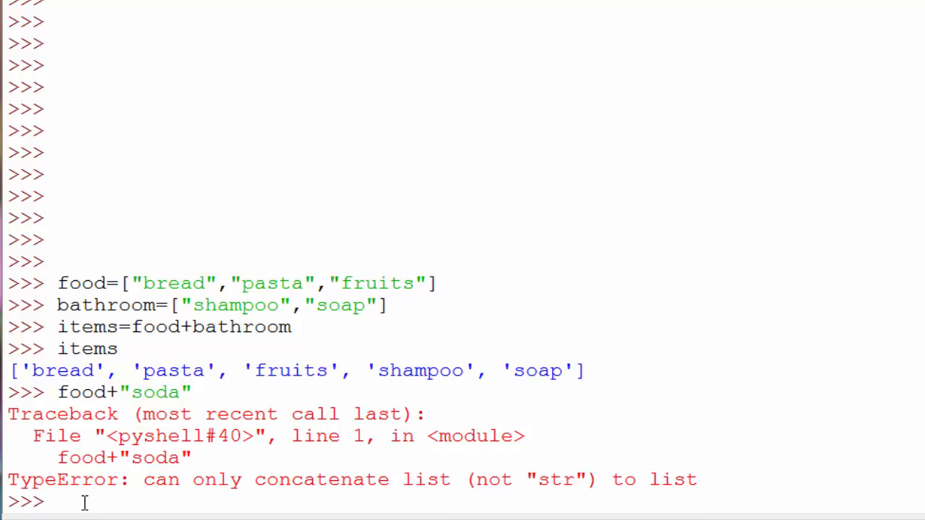
mouse_move(622, 202)
text(items)
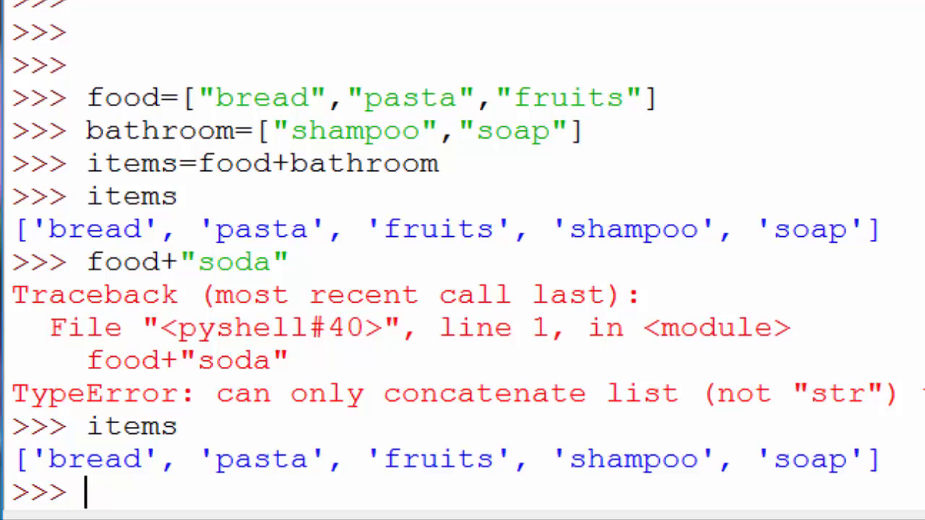
Step: Evaluate len(items) to get 5 and highlight the word items in it
text(len)
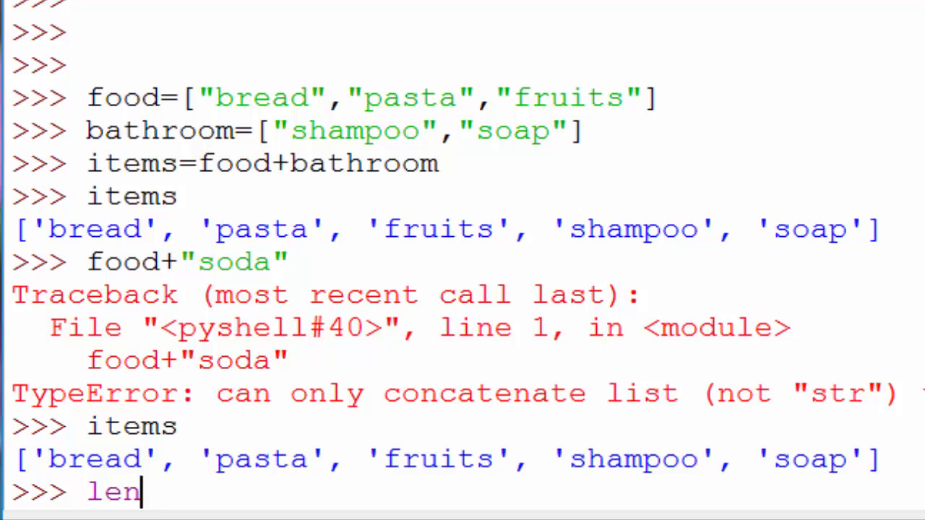
text((items)
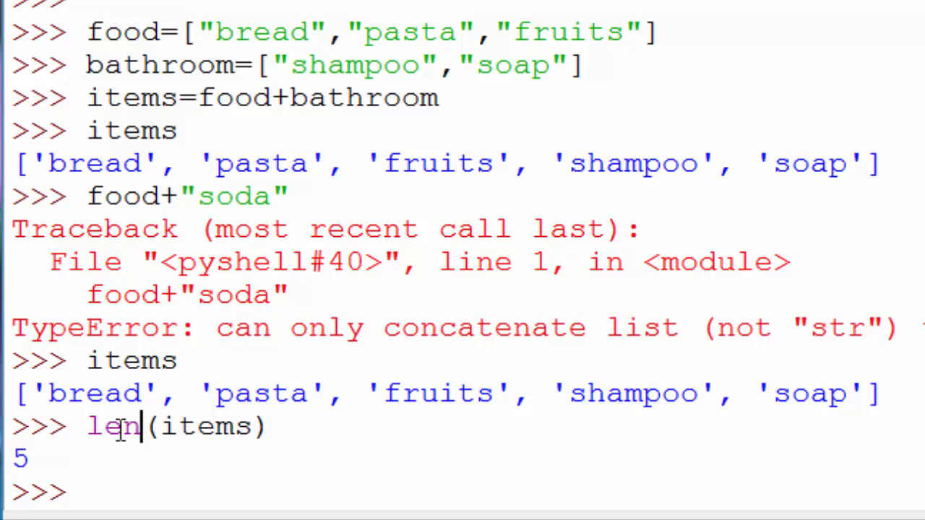
double_click(207, 426)
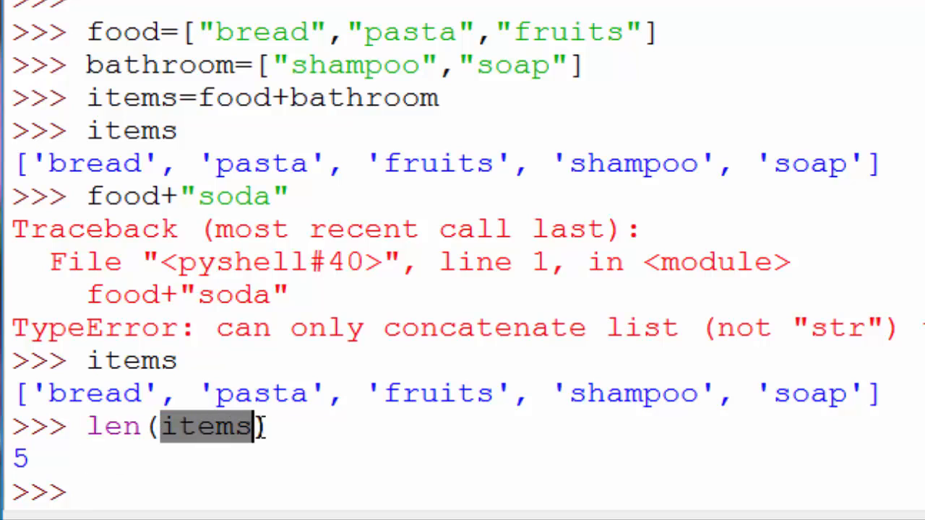
mouse_move(477, 409)
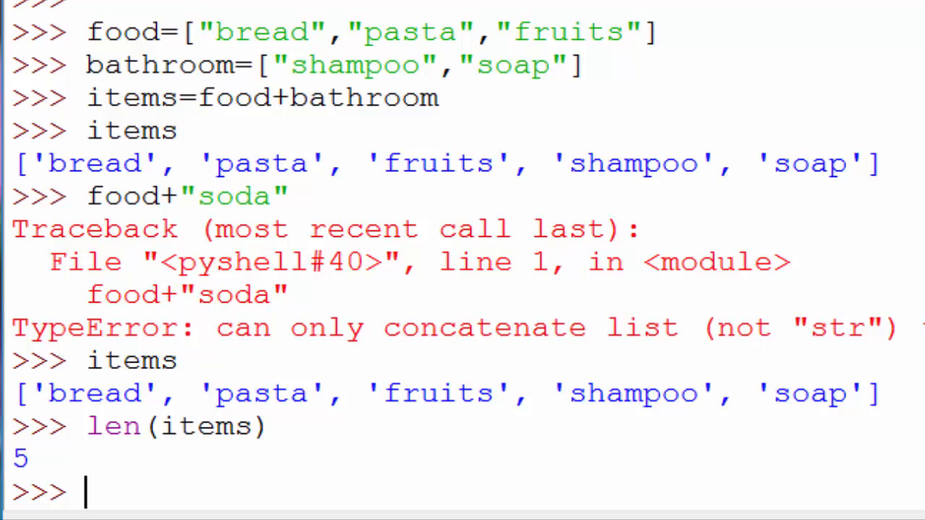
mouse_move(242, 378)
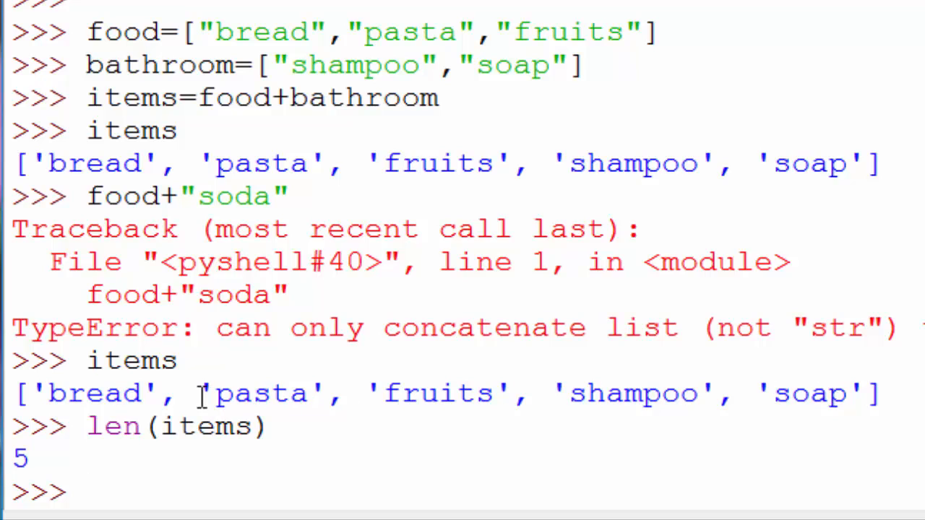
mouse_move(720, 455)
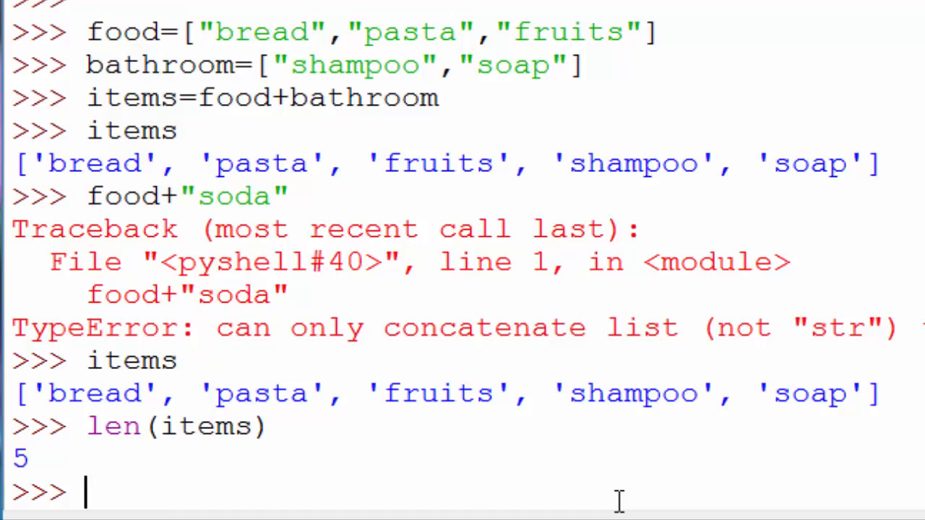
mouse_move(137, 383)
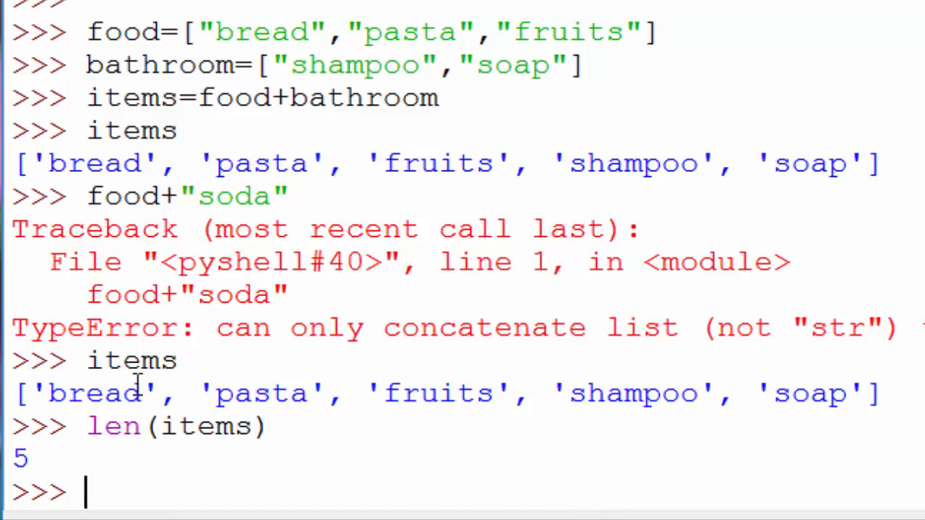
mouse_move(644, 401)
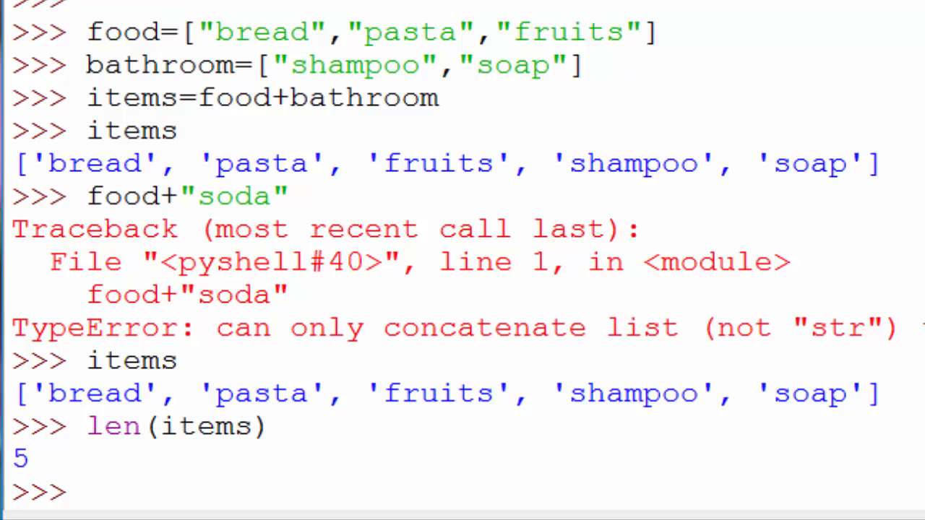
Step: Check "bread" in items (True) and "soda" in items (False)
text(")
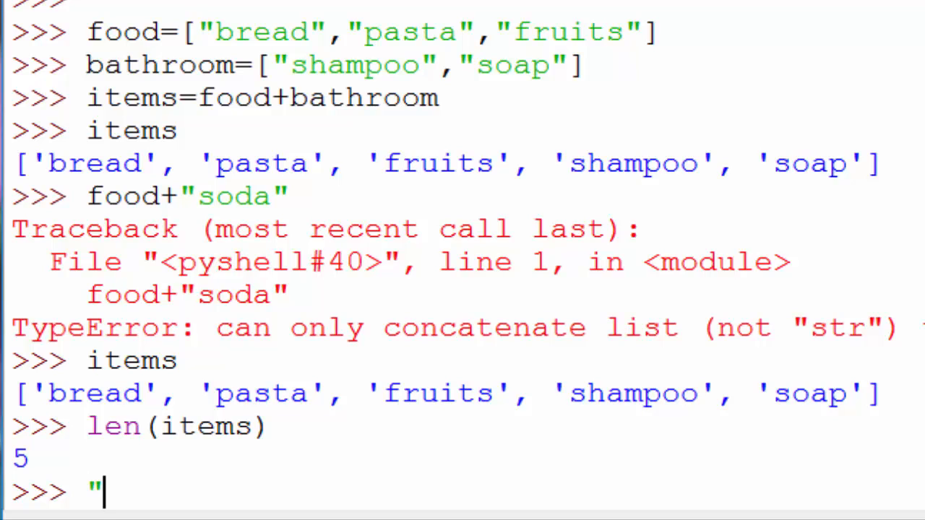
text(bread" in items)
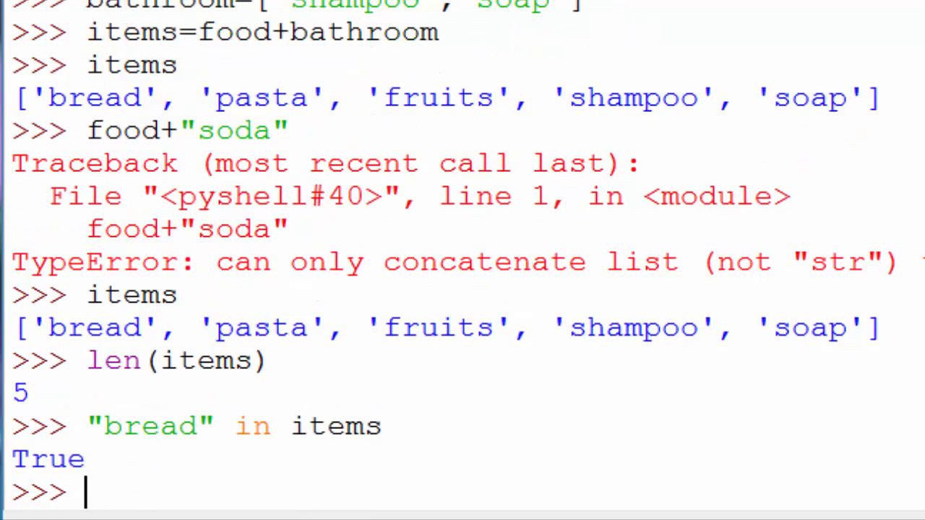
text(")
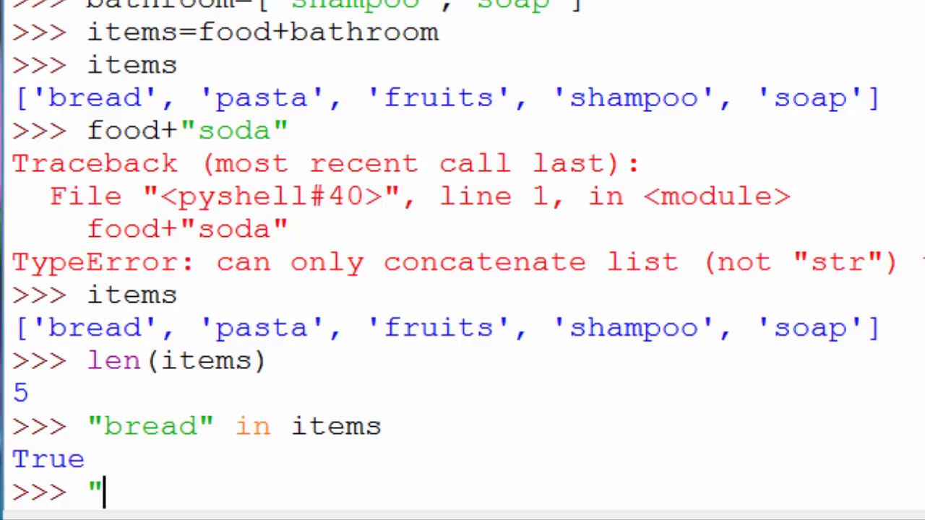
text(soda" in items)
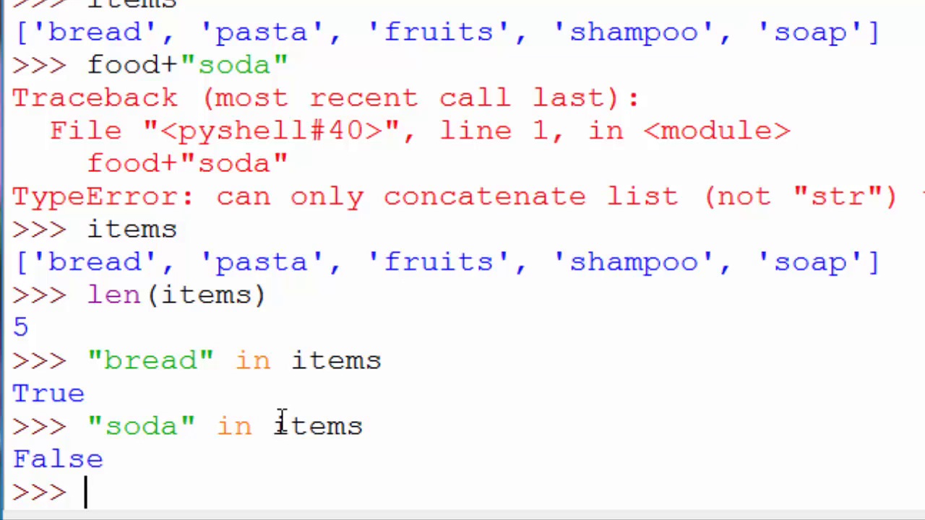
mouse_move(110, 269)
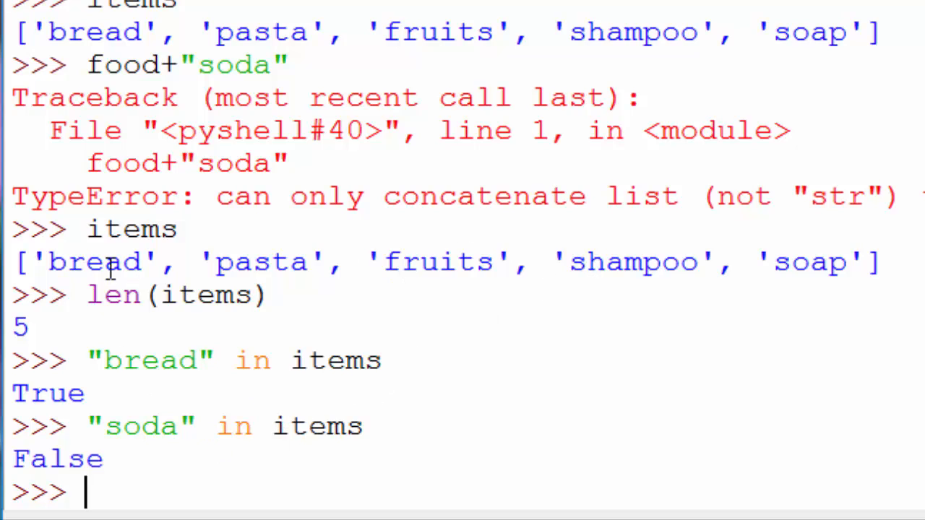
mouse_move(68, 208)
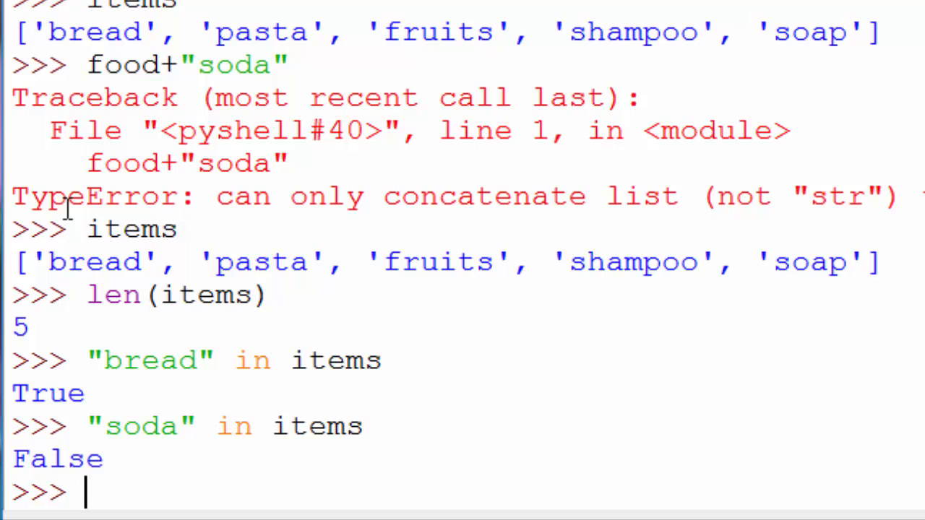
mouse_move(279, 365)
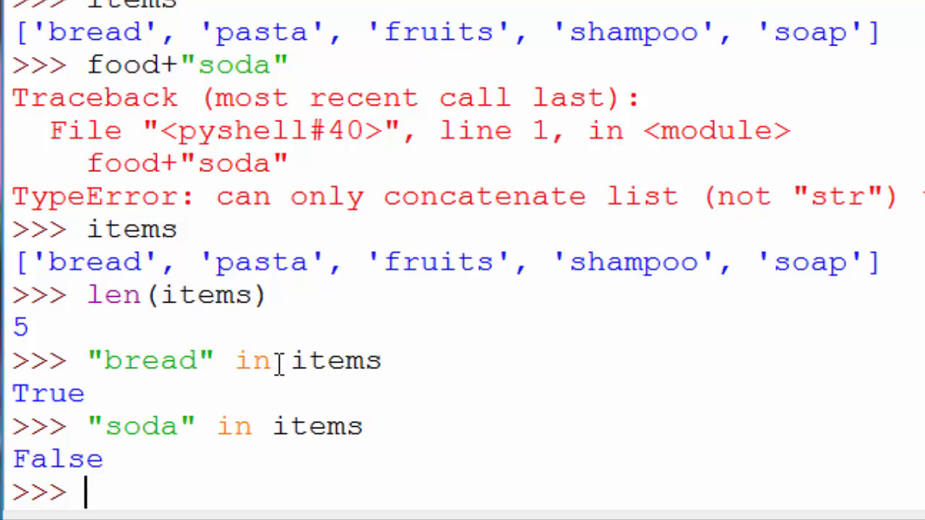
mouse_move(271, 432)
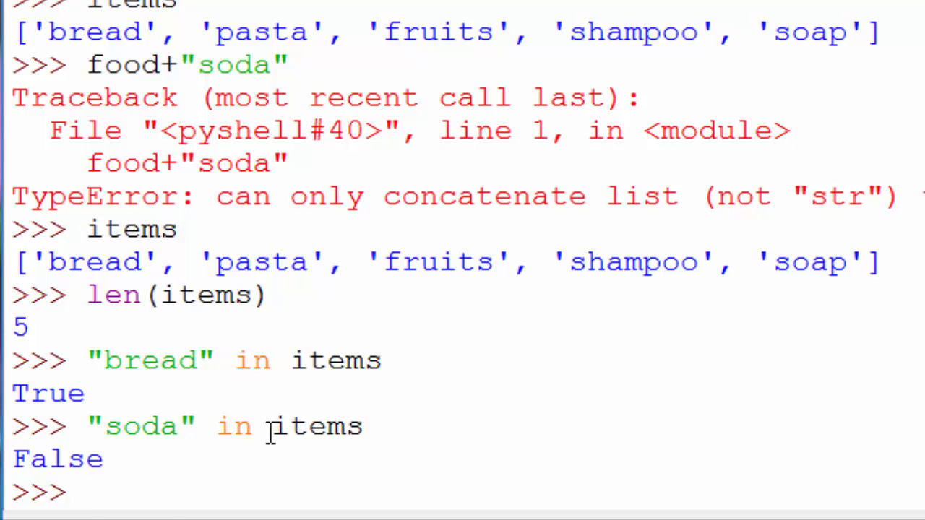